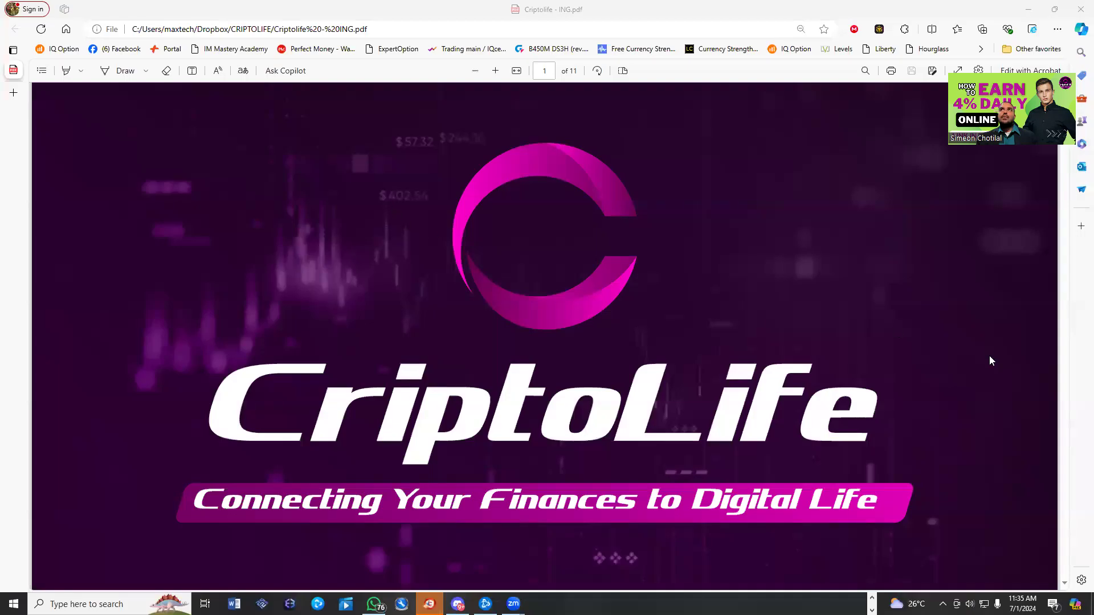
pyautogui.moveTo(821, 395)
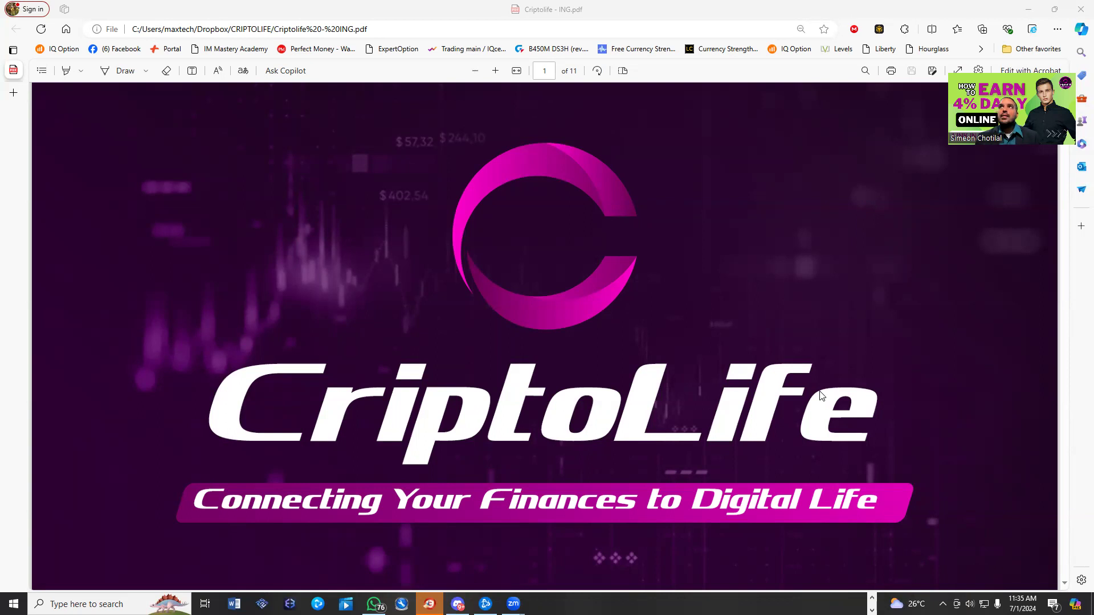
pyautogui.moveTo(980, 230)
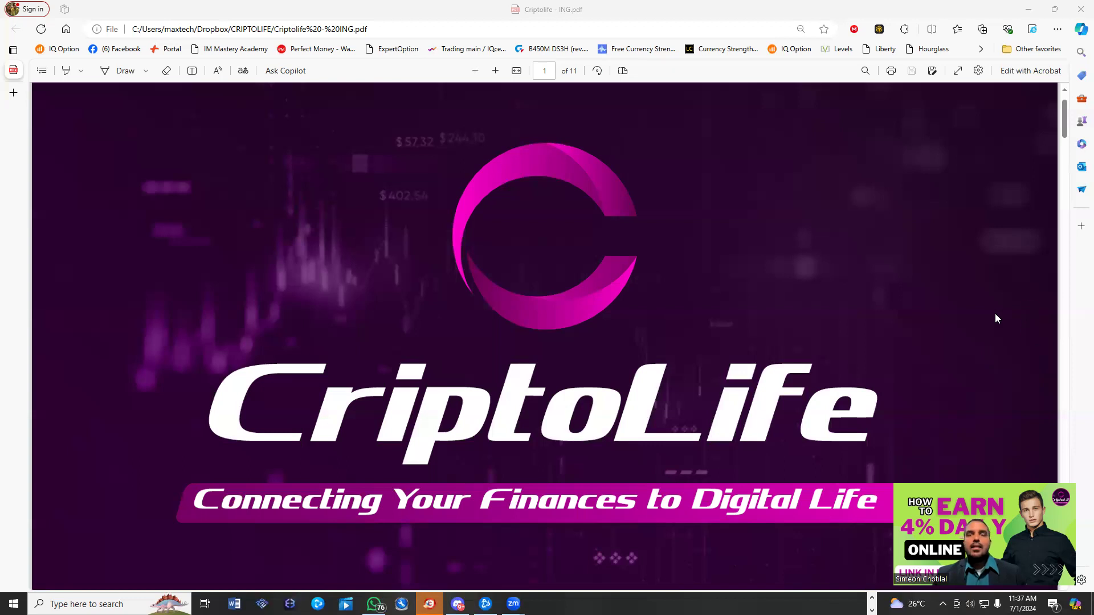
pyautogui.moveTo(847, 352)
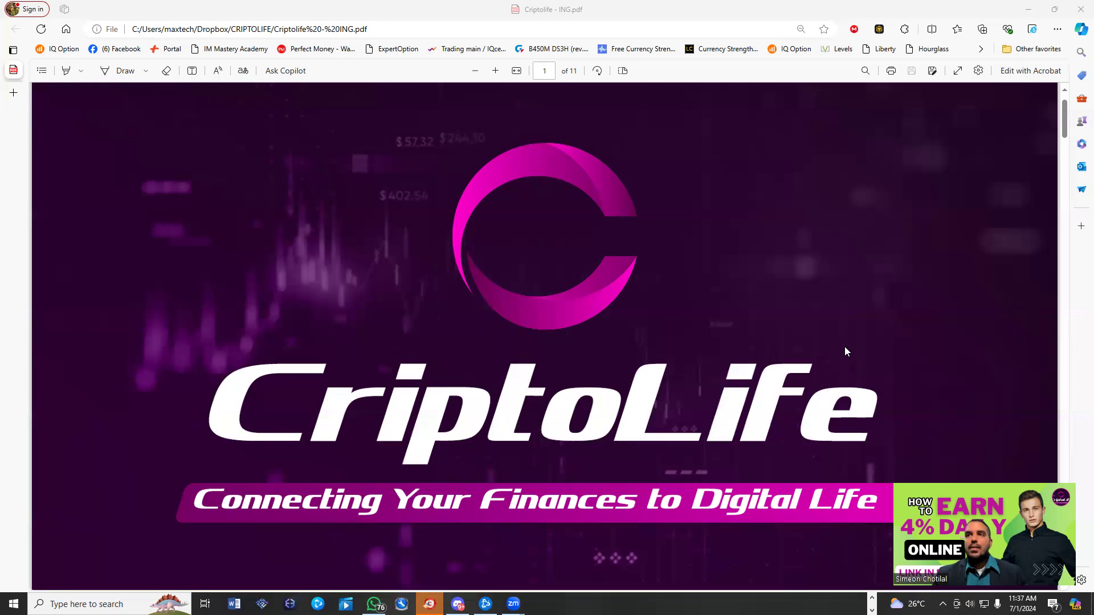
pyautogui.moveTo(632, 521)
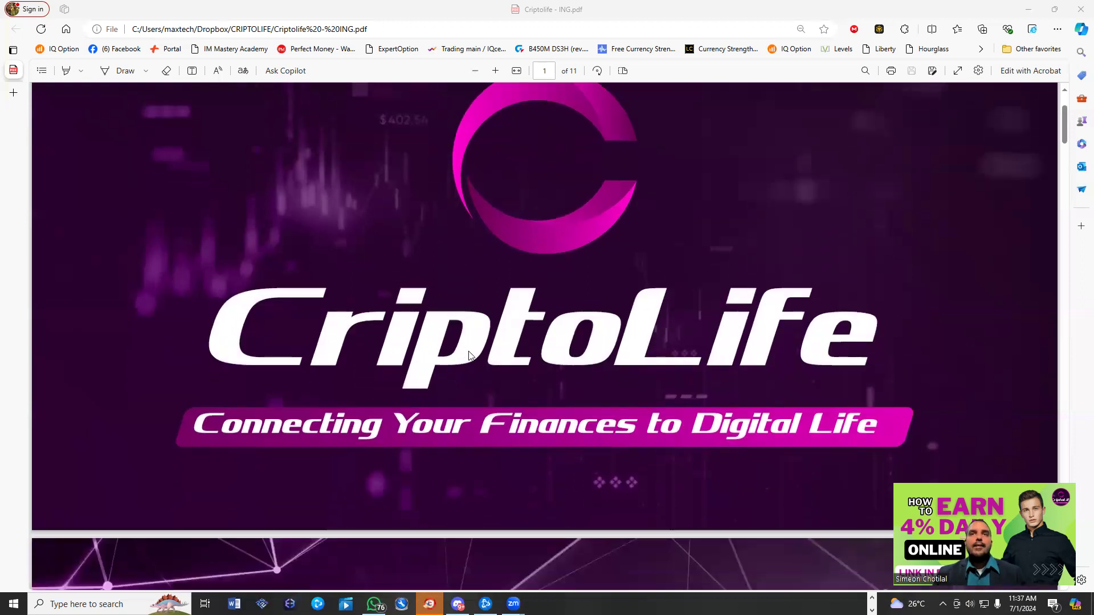
pyautogui.moveTo(491, 377)
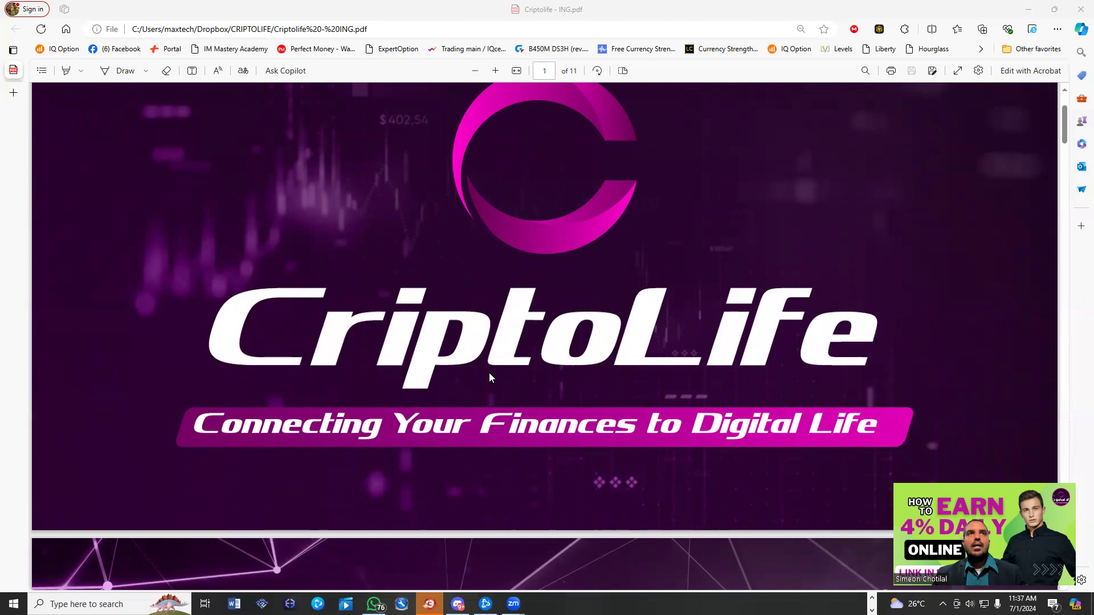
# Step: Scroll the CriptoLife PDF from page 1 down to page 6, 'Profit Sharing – How to take part?'
pyautogui.scroll(-3)
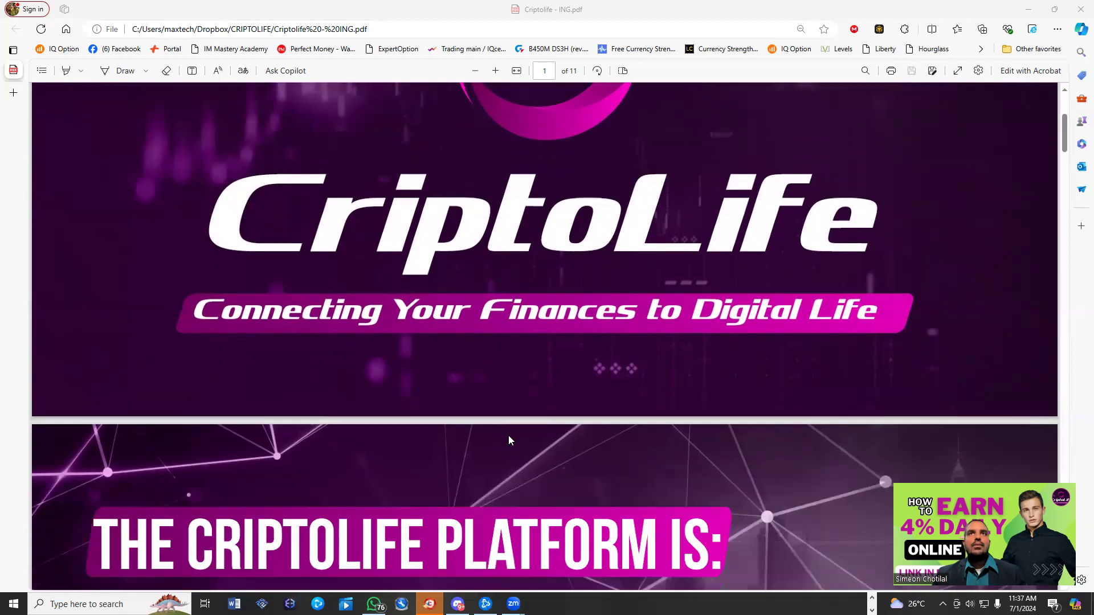
pyautogui.scroll(-3)
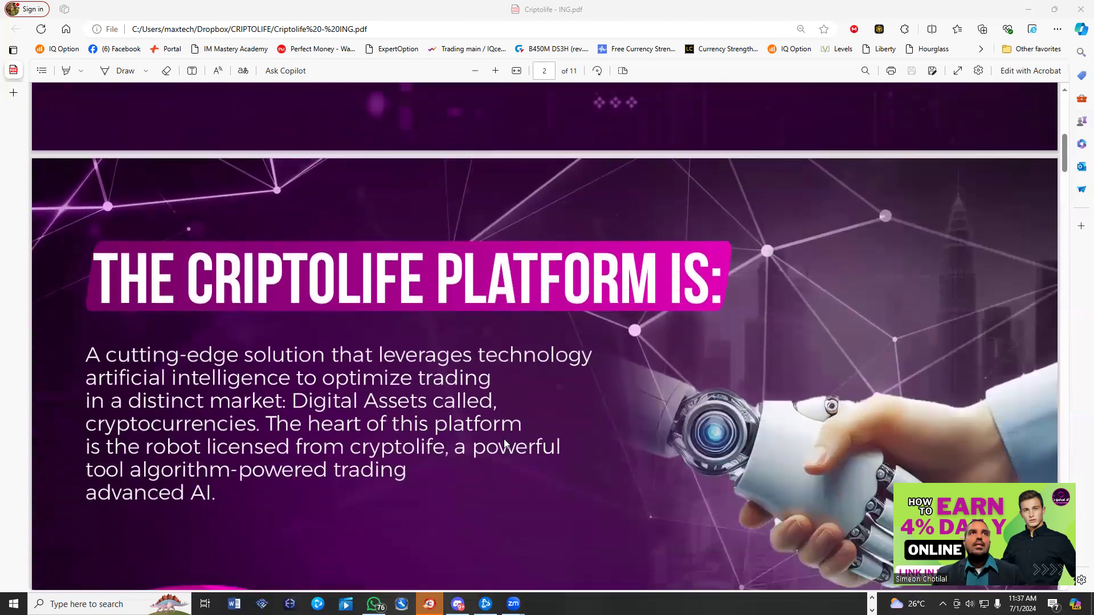
pyautogui.scroll(-3)
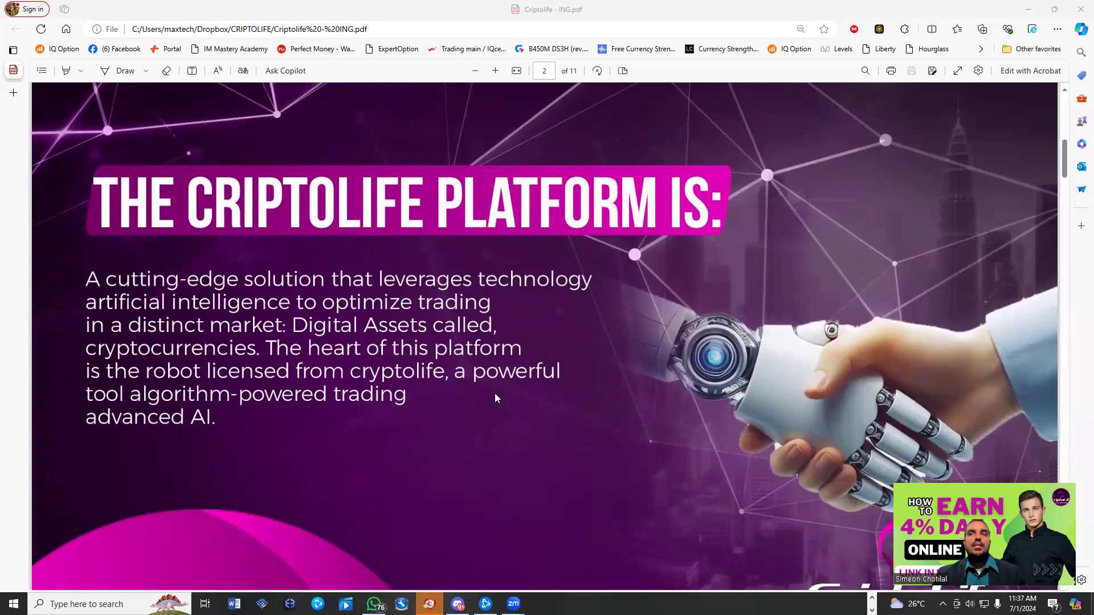
pyautogui.moveTo(294, 439)
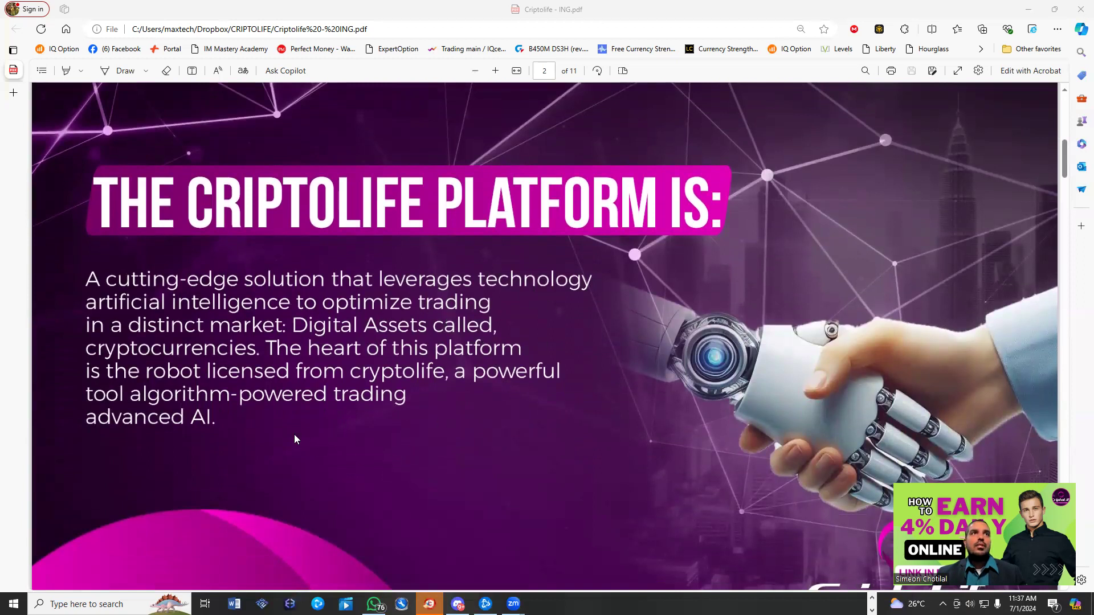
pyautogui.moveTo(286, 459)
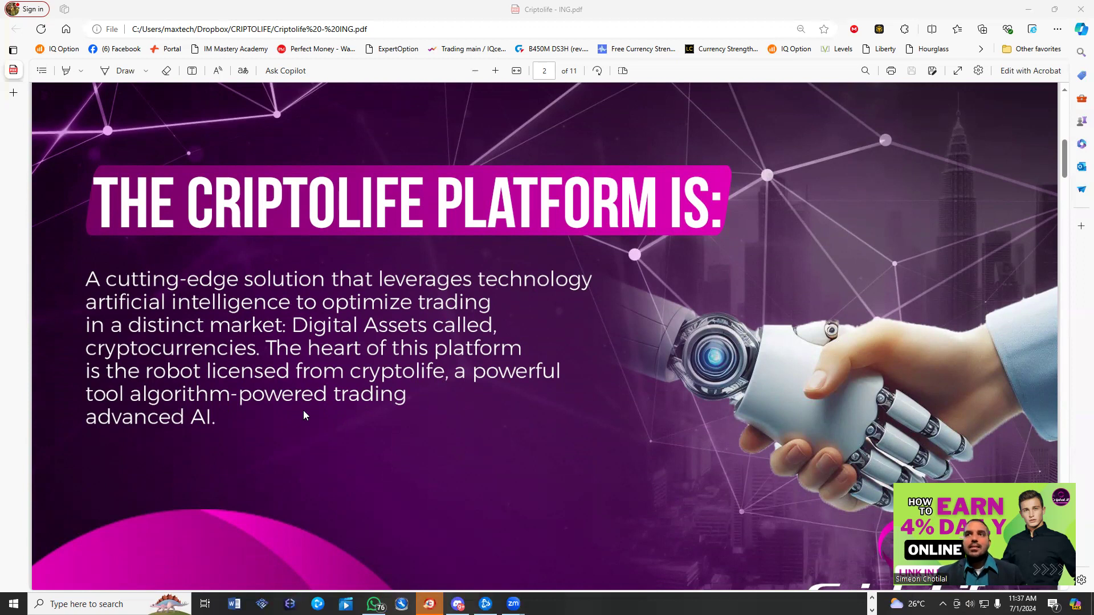
pyautogui.moveTo(317, 431)
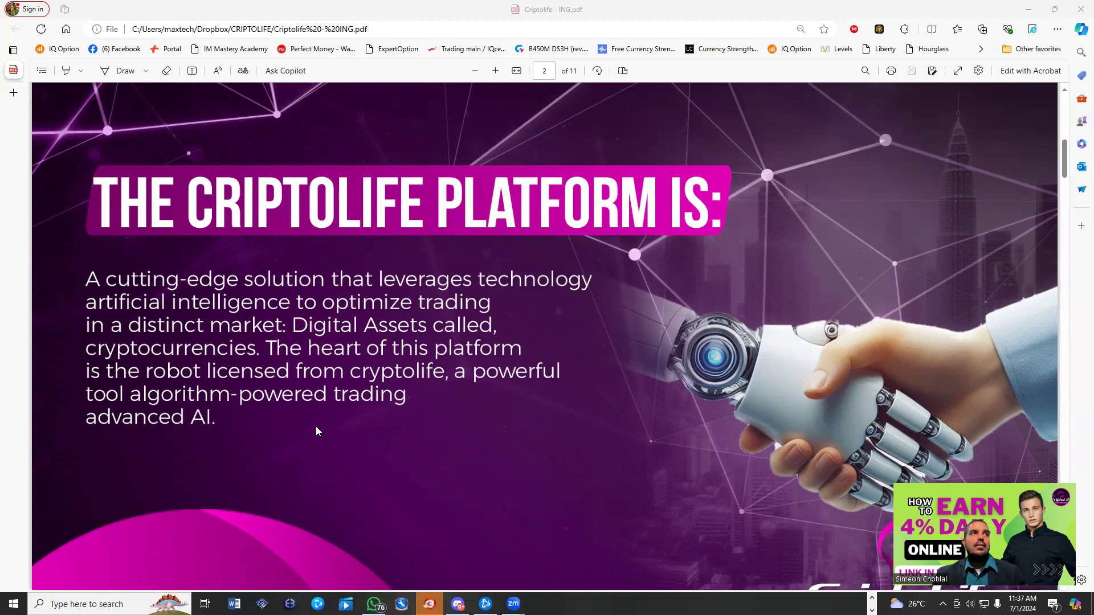
pyautogui.moveTo(200, 424)
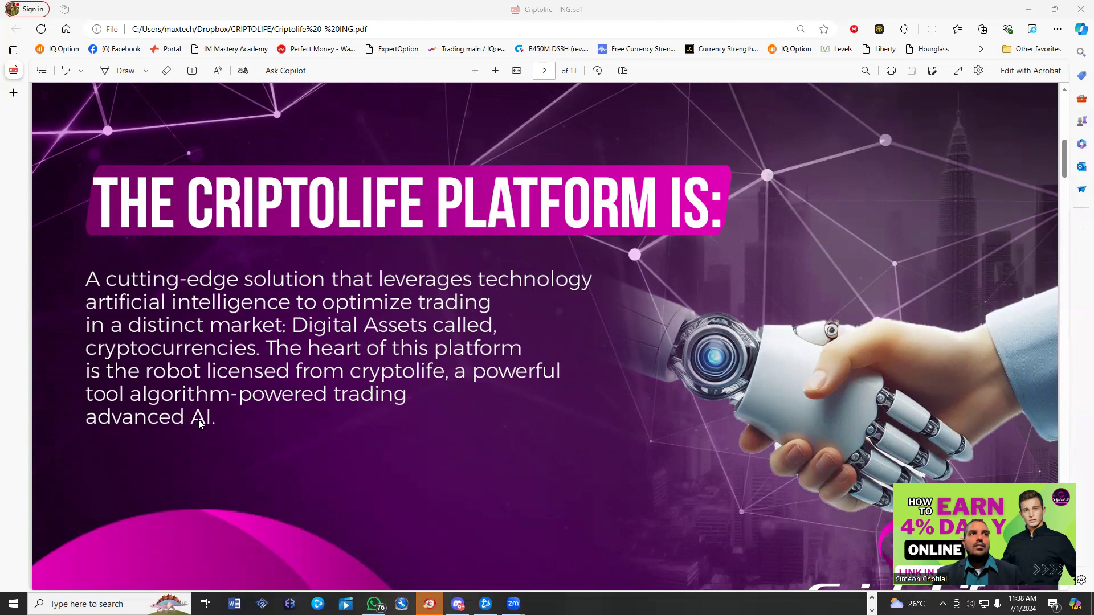
pyautogui.moveTo(267, 406)
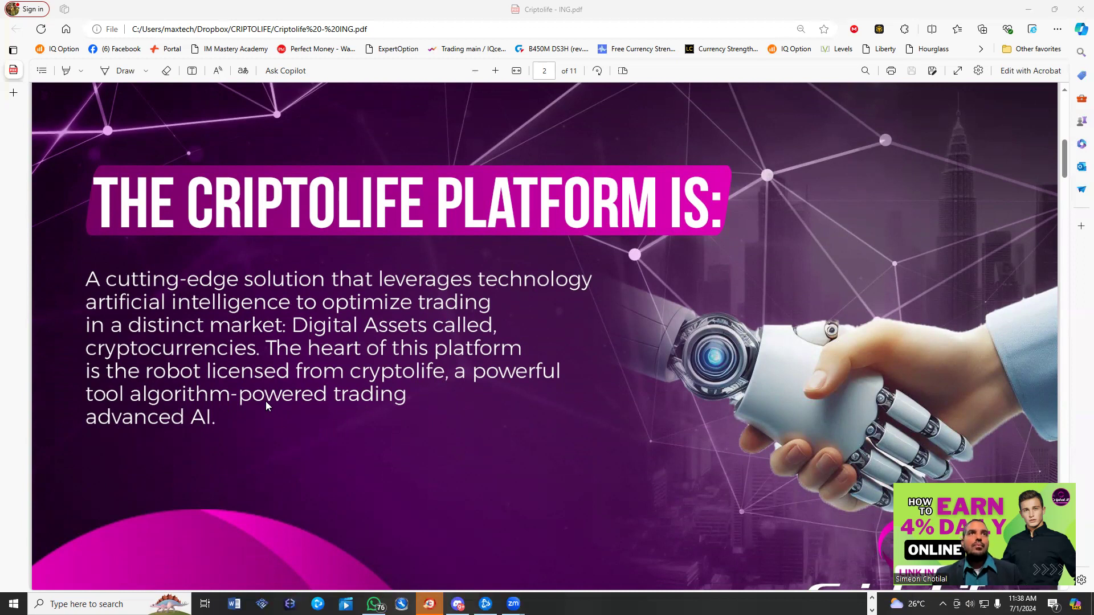
pyautogui.scroll(-3)
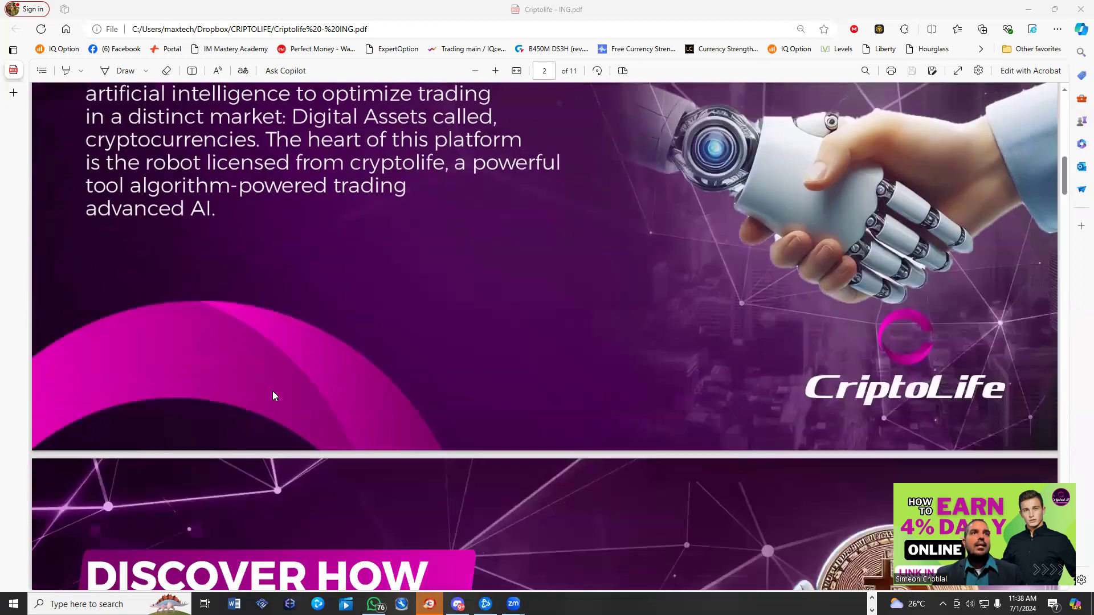
pyautogui.scroll(-3)
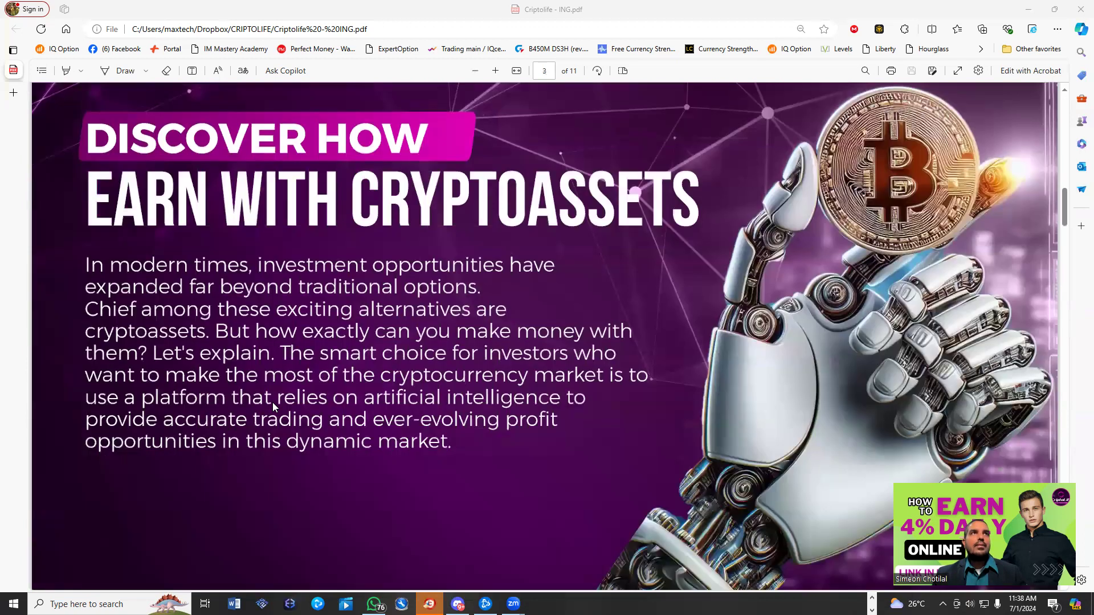
pyautogui.scroll(-3)
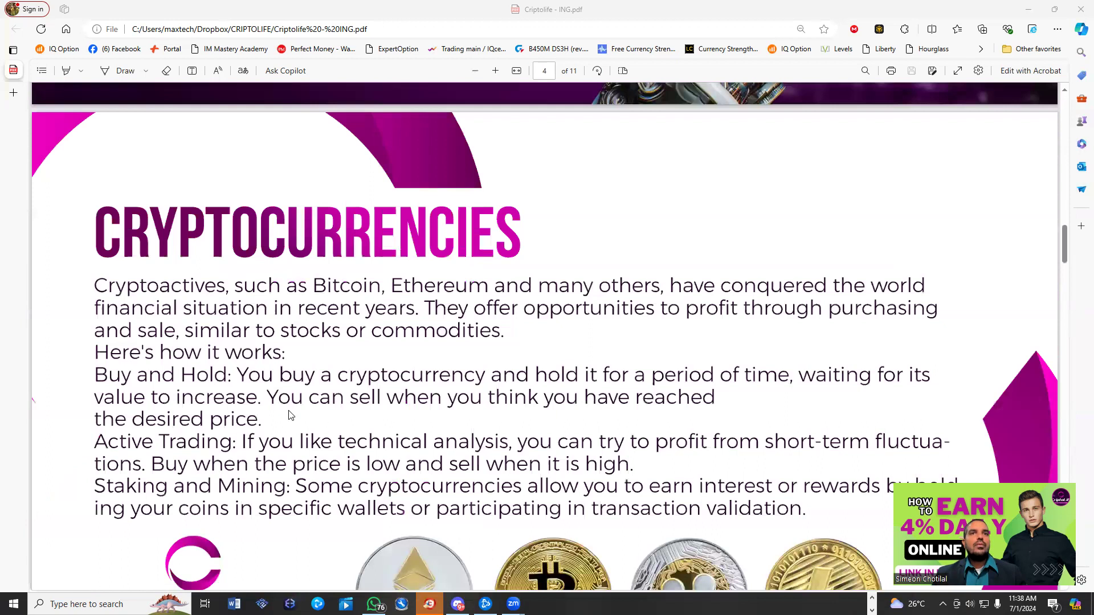
pyautogui.scroll(-3)
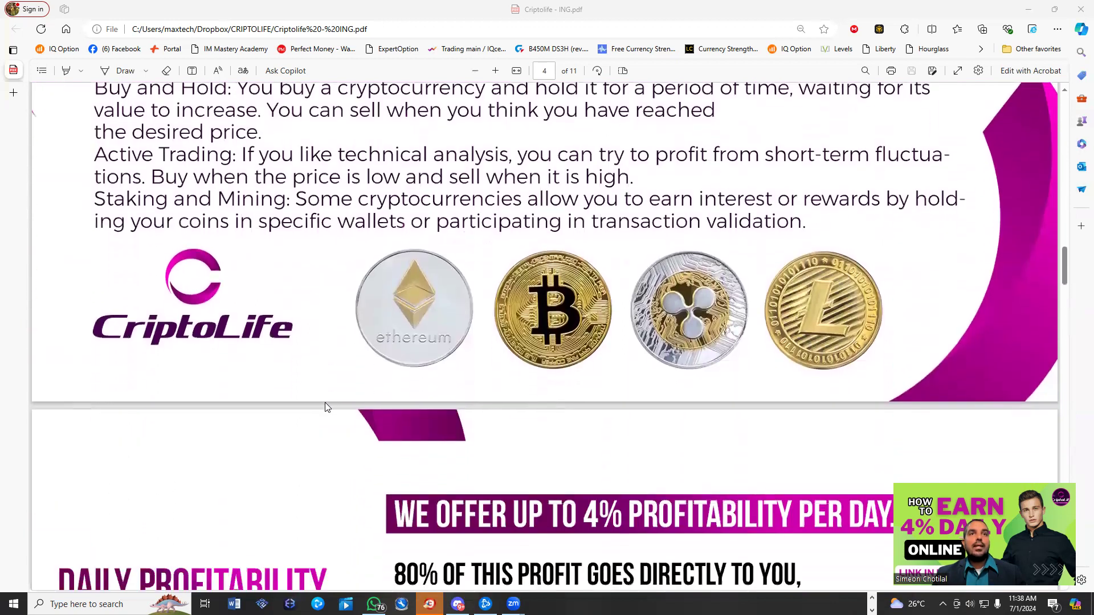
pyautogui.scroll(-3)
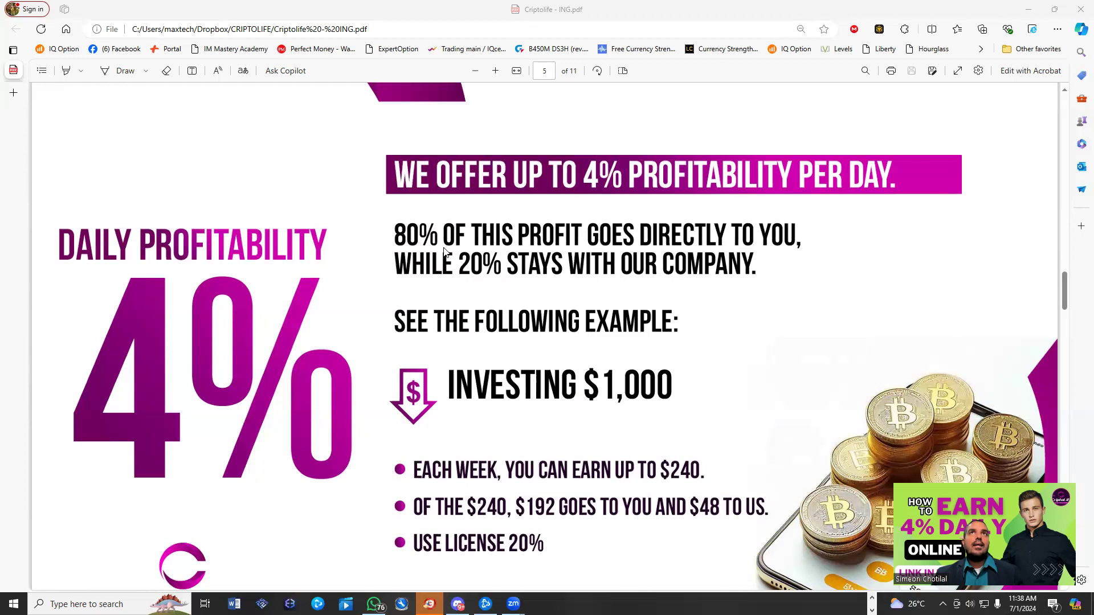
pyautogui.scroll(-3)
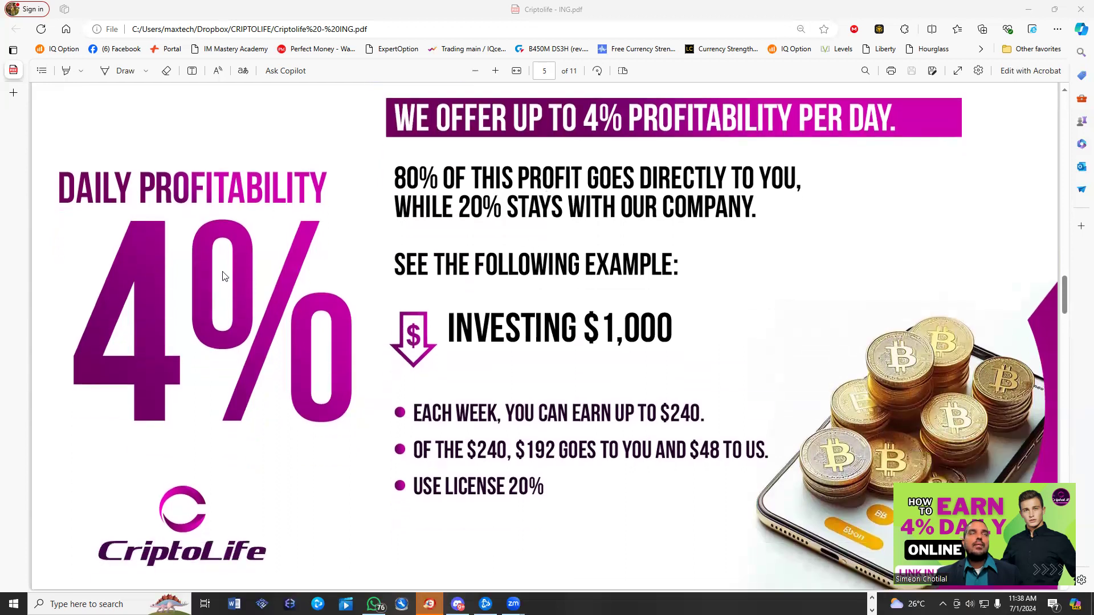
pyautogui.moveTo(496, 211)
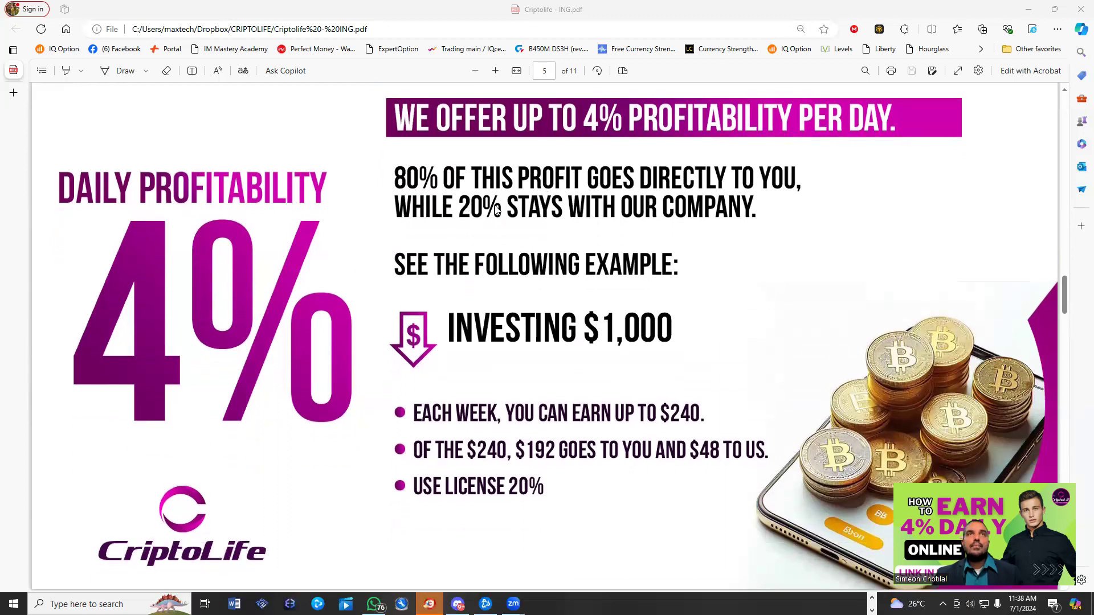
pyautogui.moveTo(457, 220)
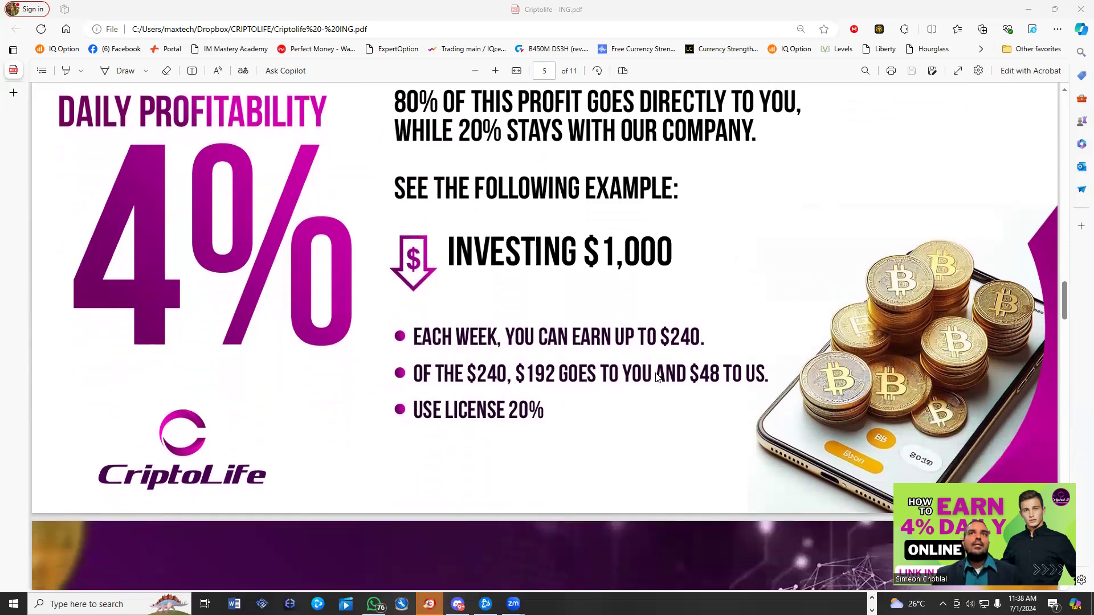
pyautogui.scroll(-3)
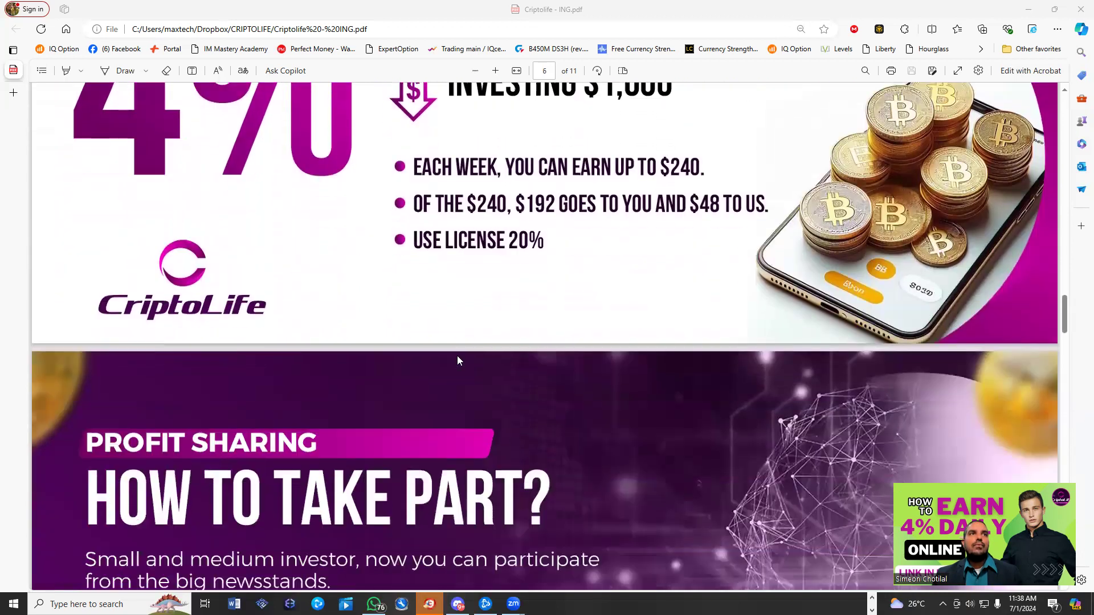
pyautogui.scroll(-3)
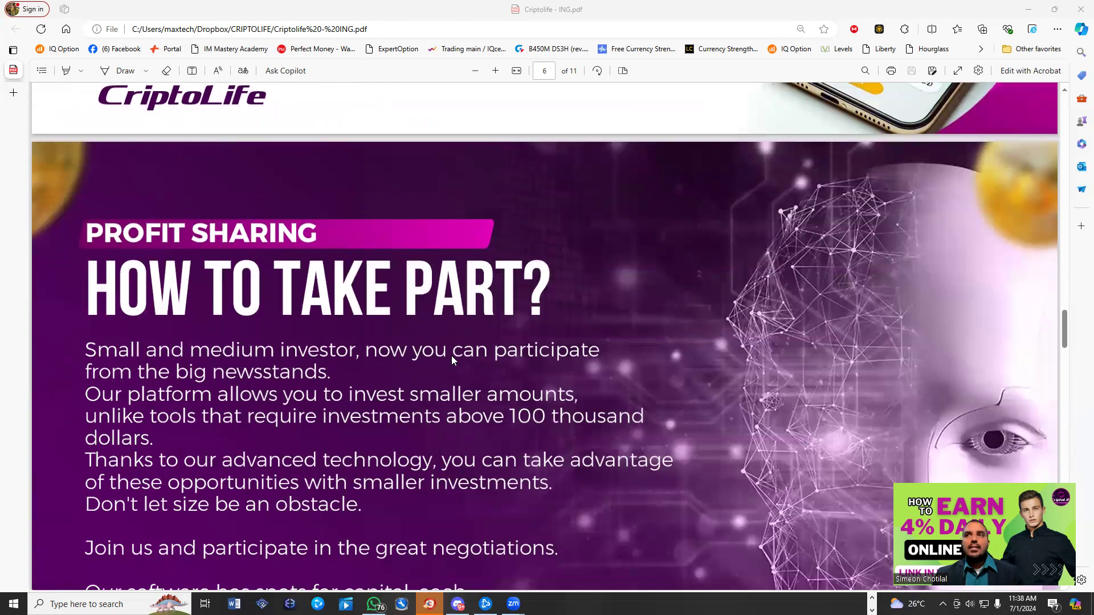
pyautogui.moveTo(444, 445)
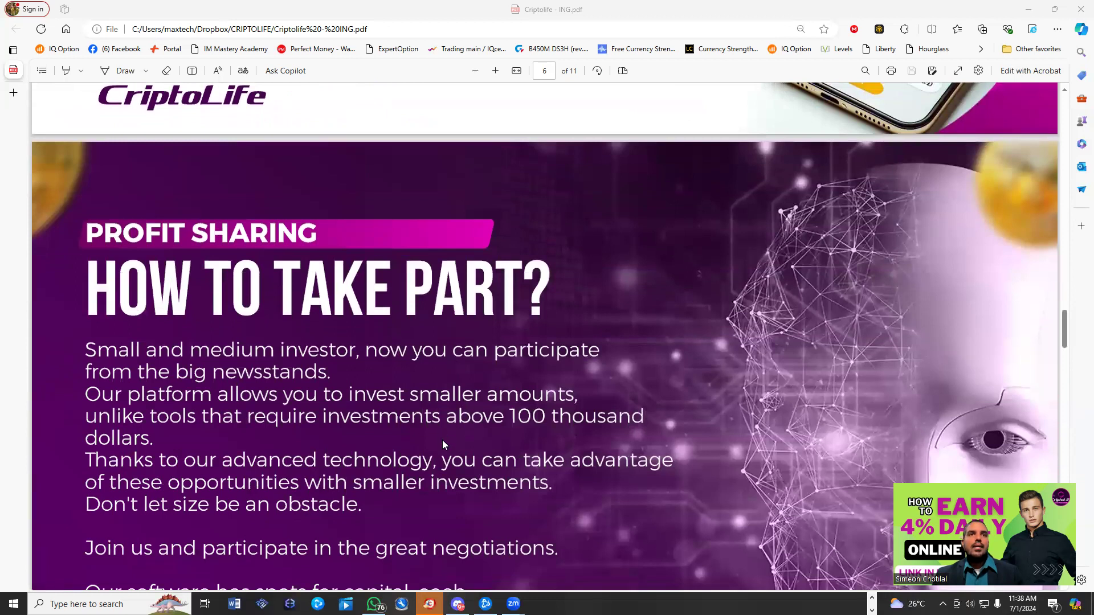
pyautogui.scroll(-3)
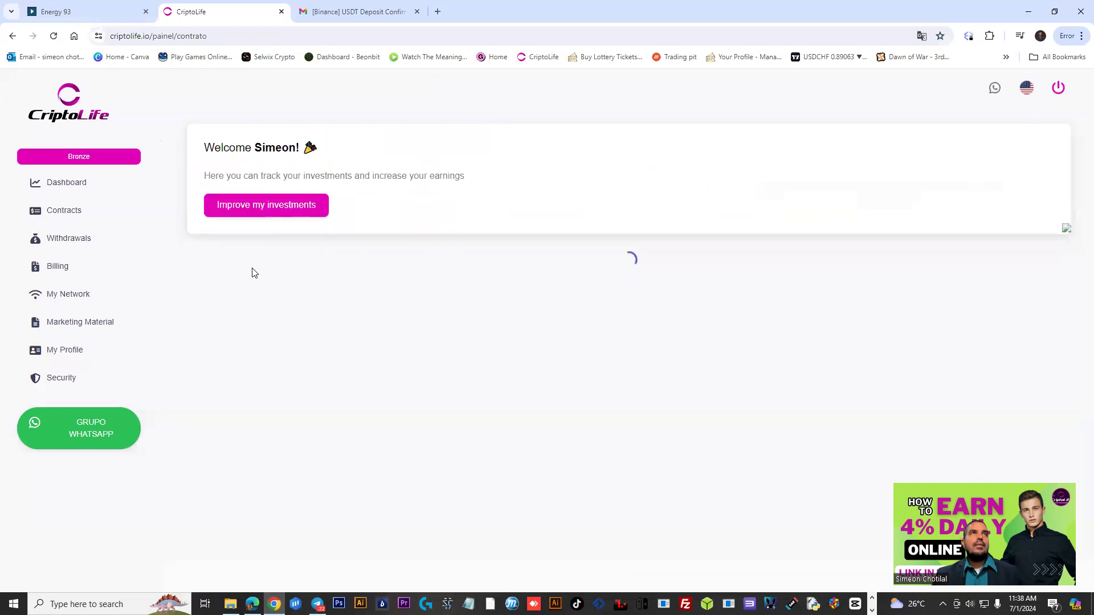
# Step: Bring up the Improve my investments amount options on the Contracts page
pyautogui.click(265, 204)
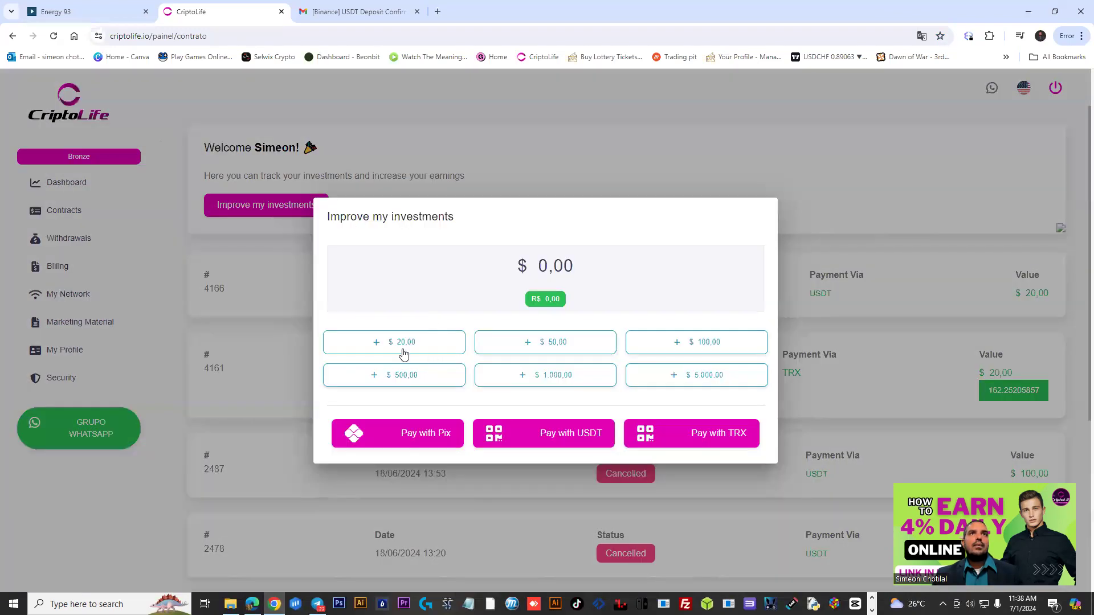
pyautogui.click(393, 342)
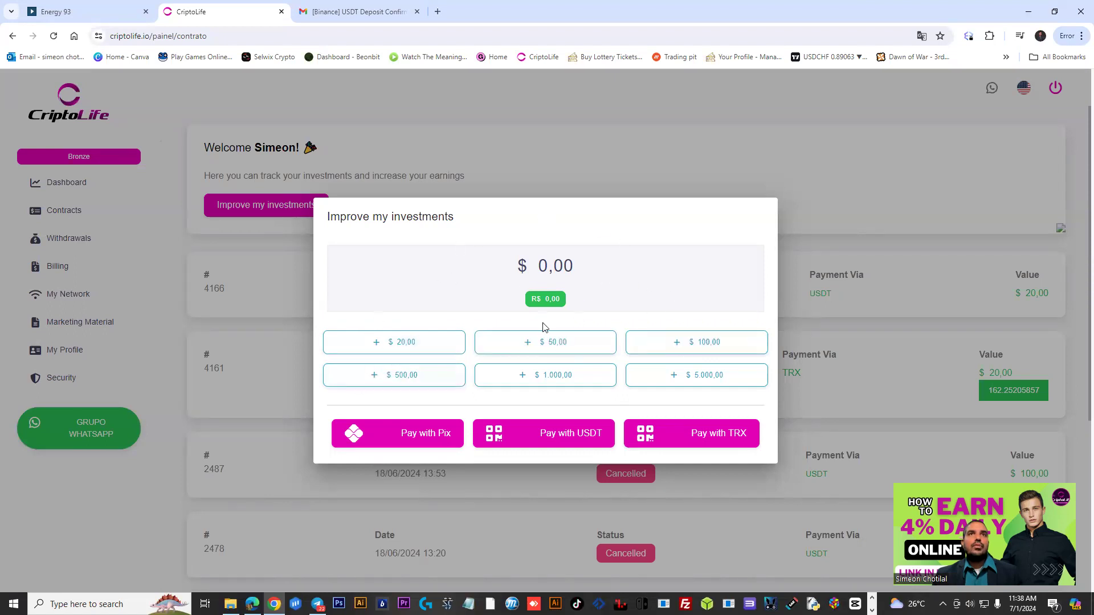
pyautogui.moveTo(393, 375)
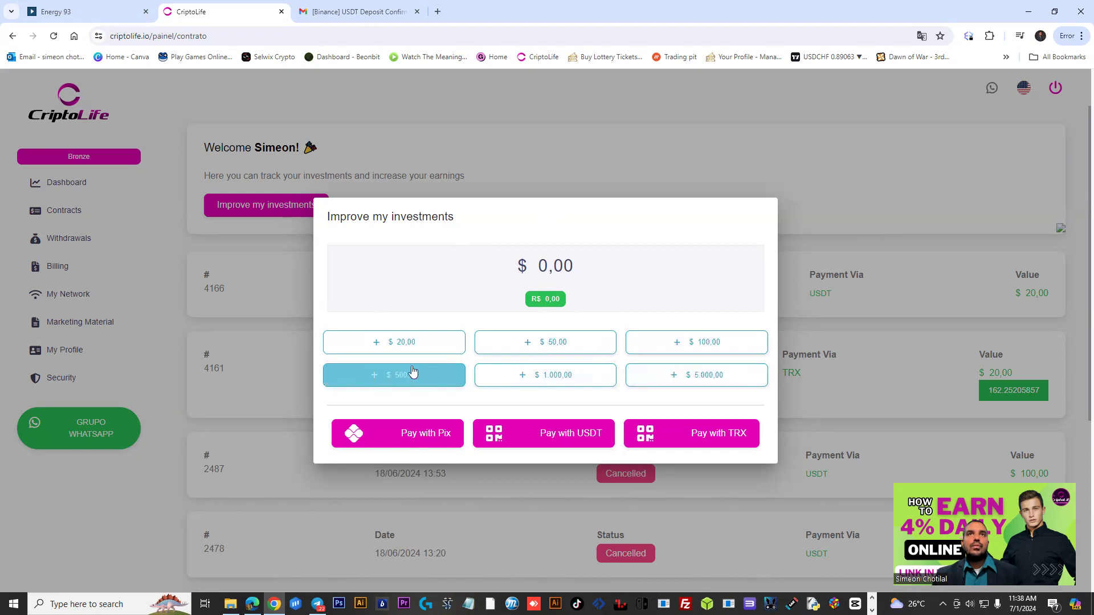
pyautogui.moveTo(375, 359)
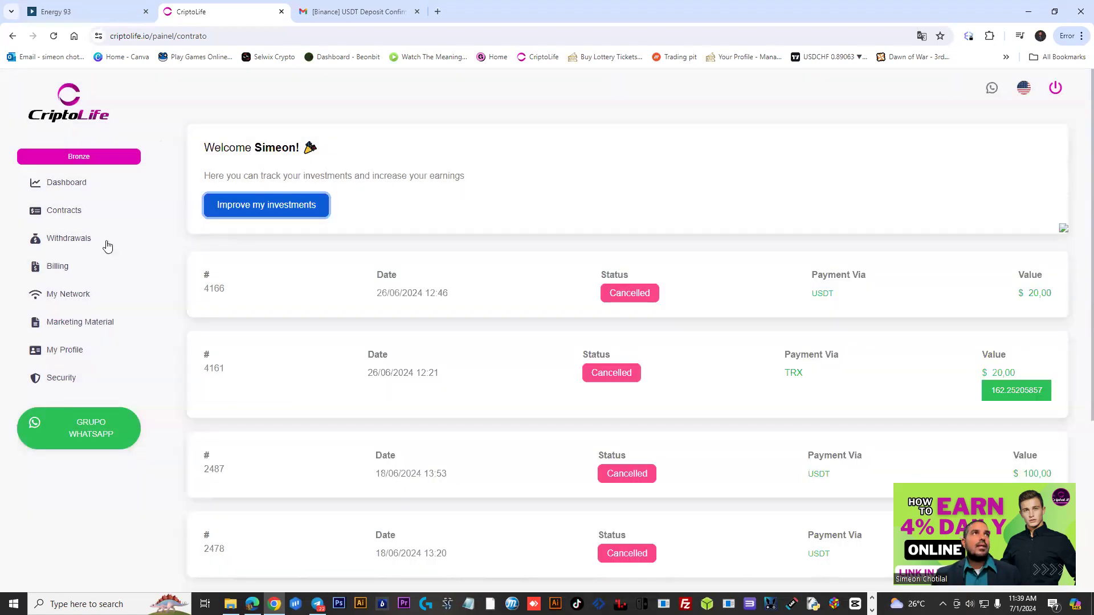
# Step: Show the withdrawals history filtered for 16/06/2024 to 01/07/2024
pyautogui.click(68, 238)
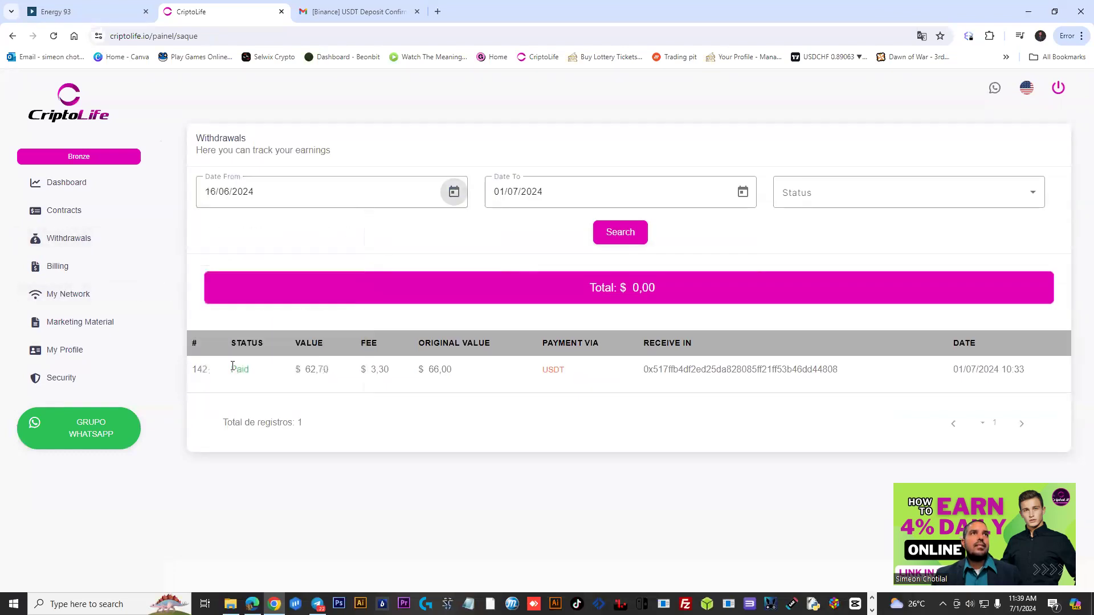
pyautogui.click(619, 231)
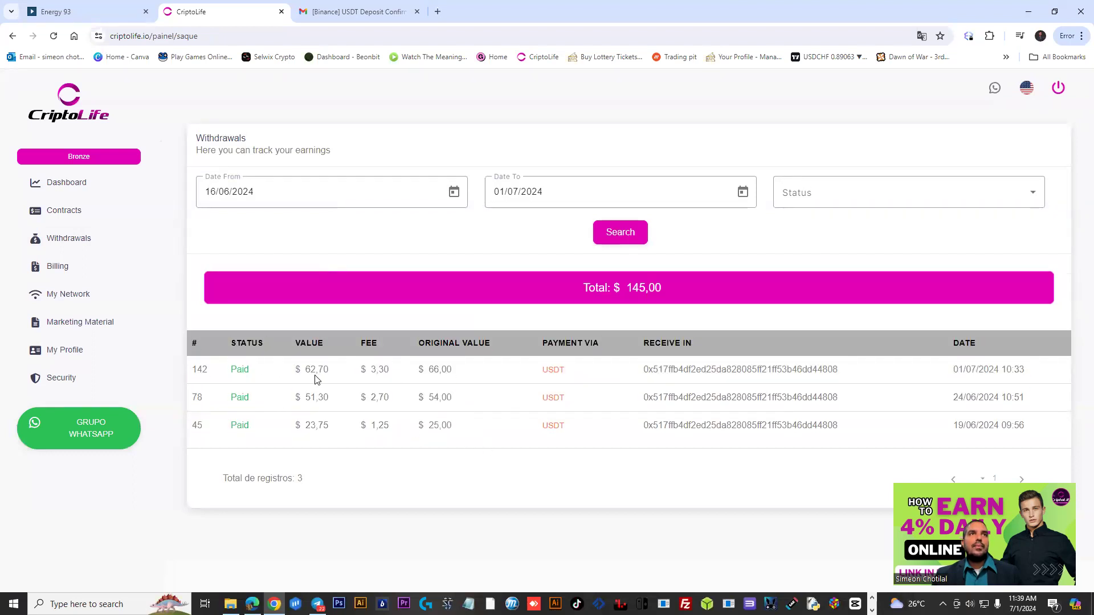
# Step: Highlight the 62,70 values, latest date and fee in the table, then launch Calculator via Run
pyautogui.doubleClick(315, 369)
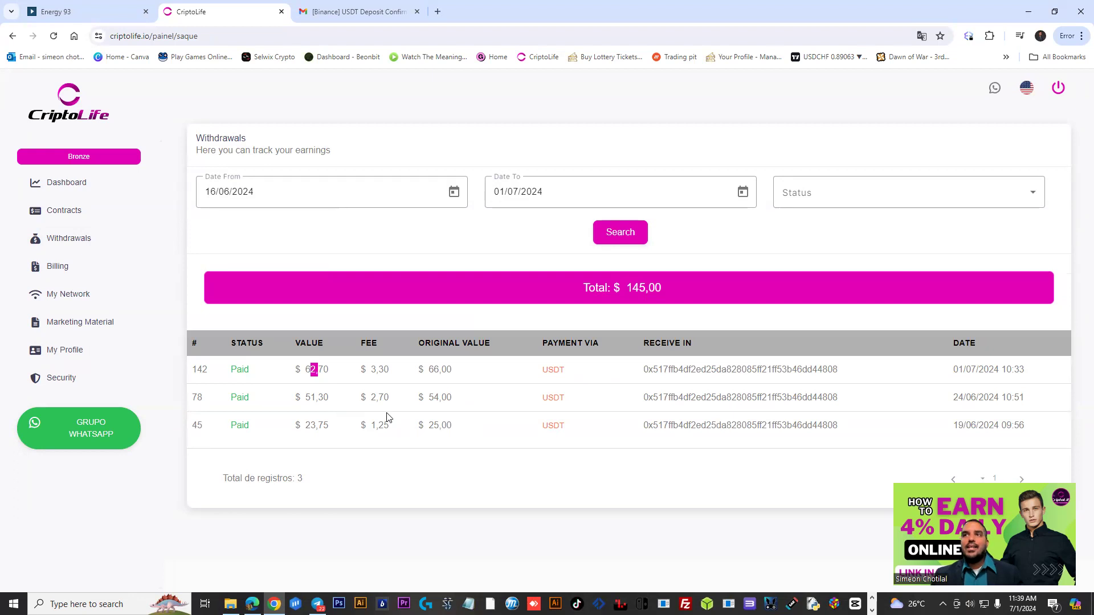
pyautogui.moveTo(467, 426)
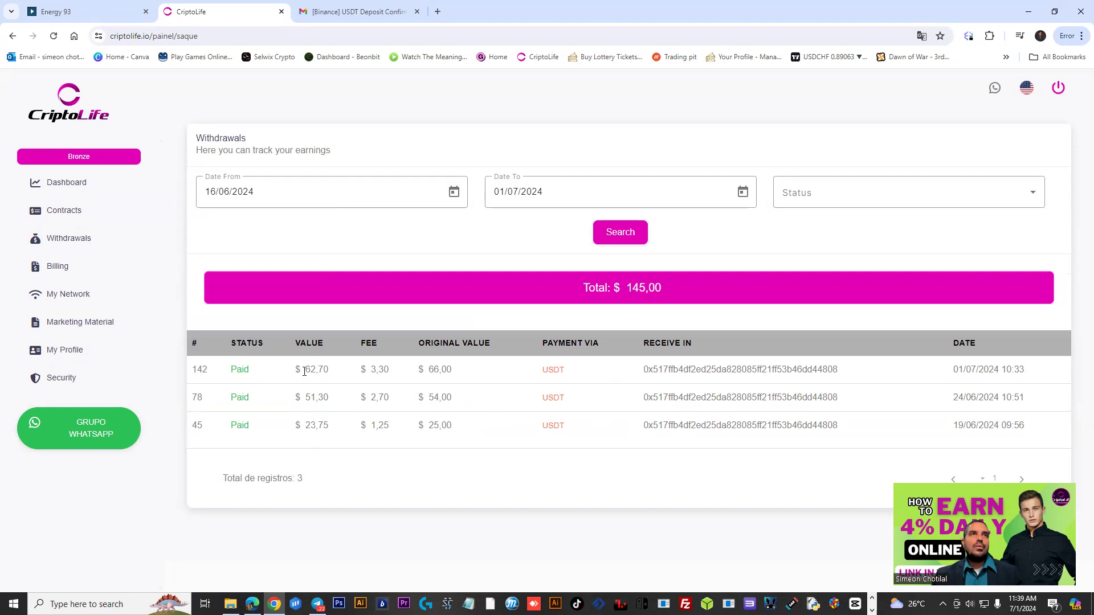
pyautogui.doubleClick(313, 425)
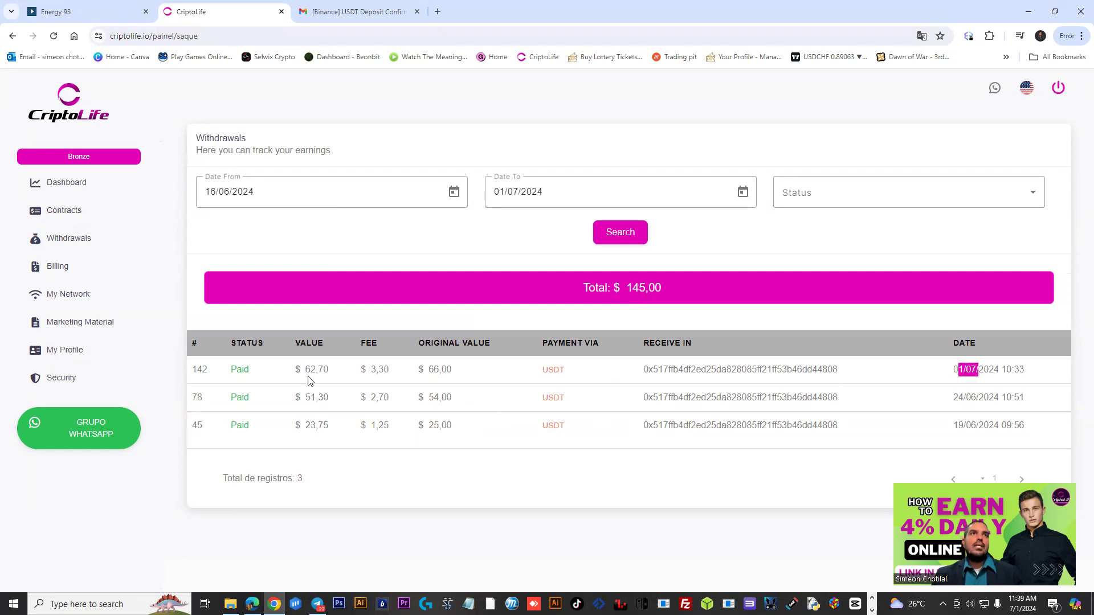
pyautogui.doubleClick(310, 369)
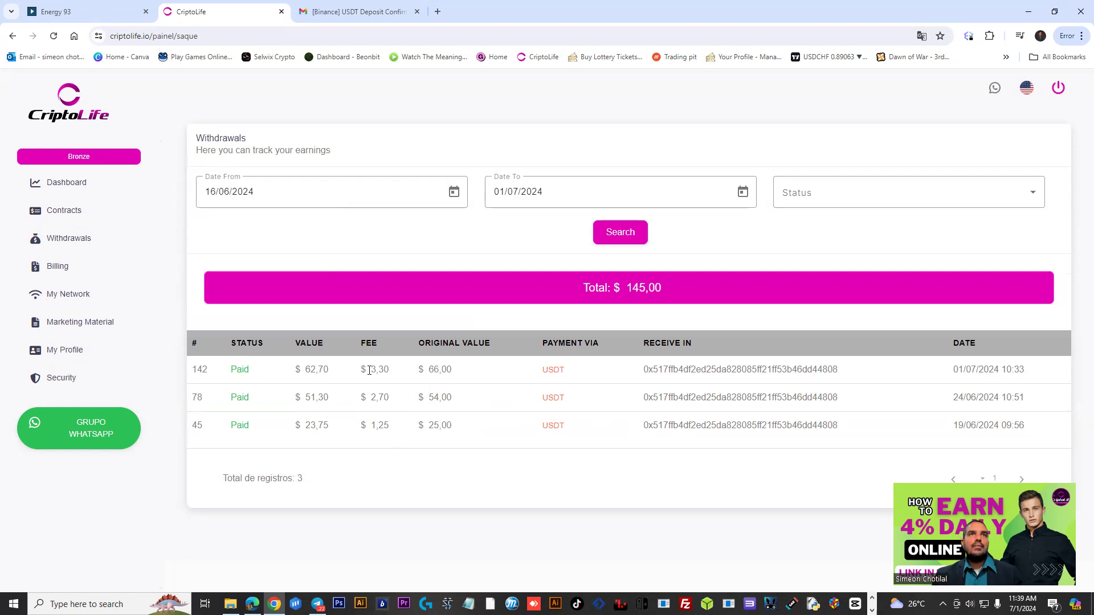
pyautogui.doubleClick(379, 426)
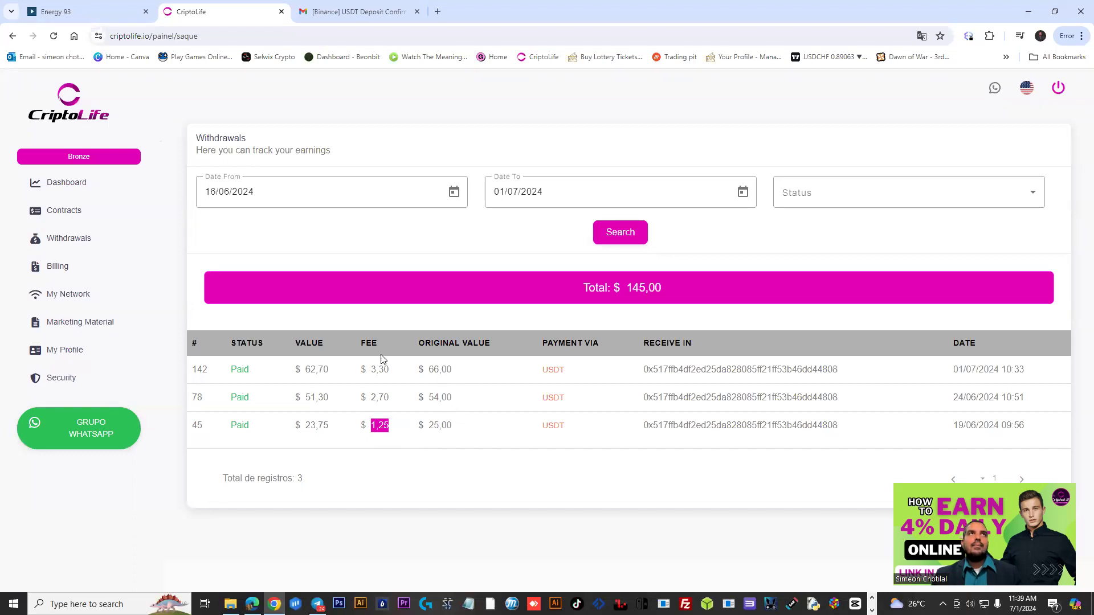
pyautogui.moveTo(591, 386)
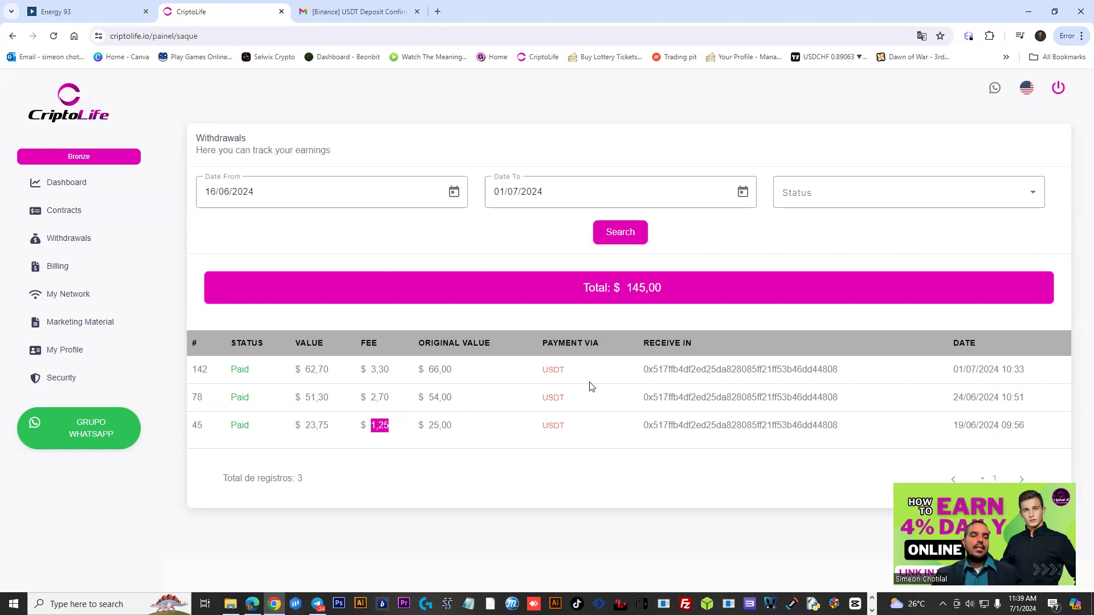
pyautogui.press('Win+r')
pyautogui.write('510')
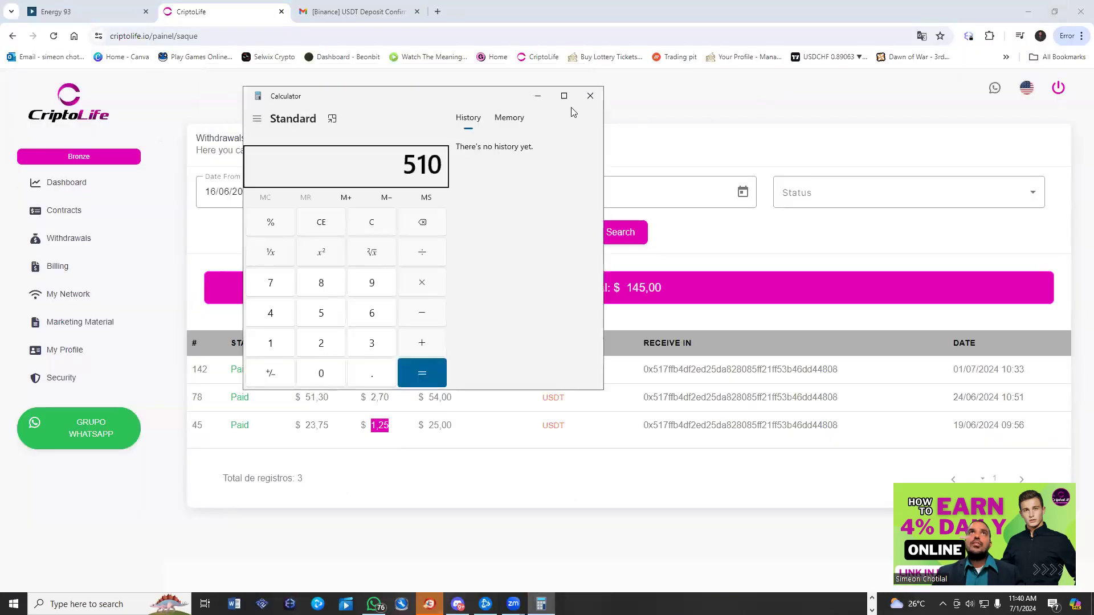
pyautogui.moveTo(477, 96)
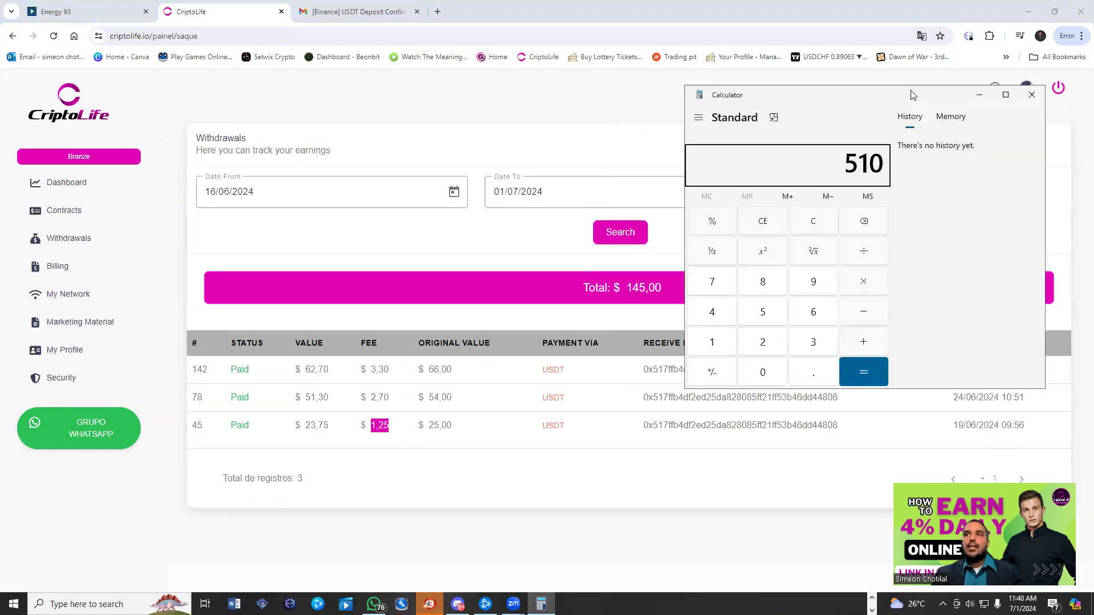
pyautogui.moveTo(792, 212)
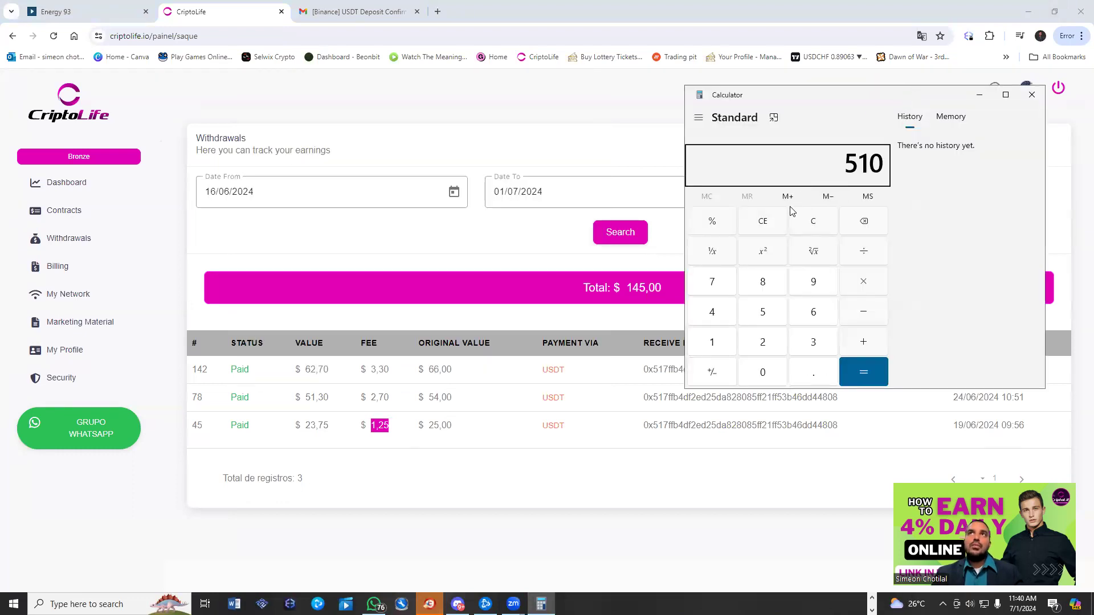
pyautogui.moveTo(847, 214)
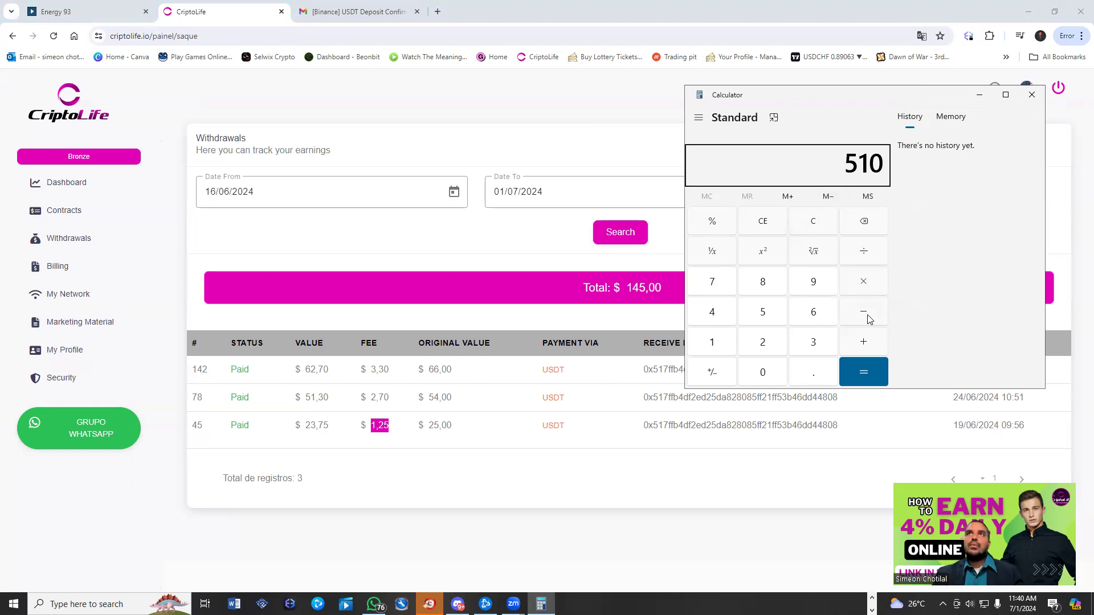
# Step: Subtract 62, 51 and 23 from 510 in Calculator, giving 374, and select the result
pyautogui.click(863, 311)
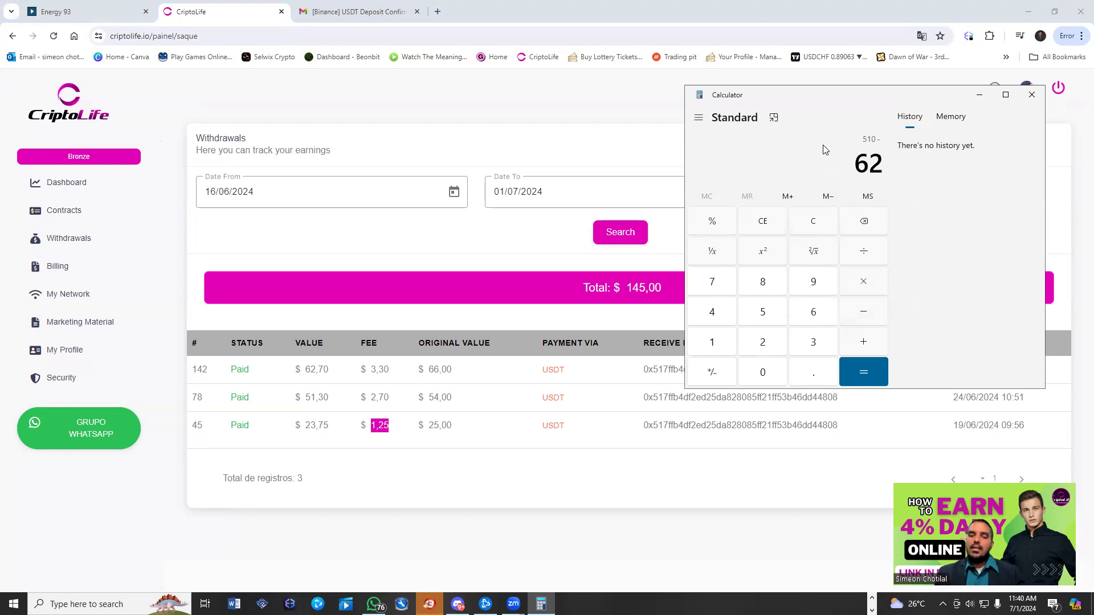
pyautogui.click(863, 371)
pyautogui.write('51')
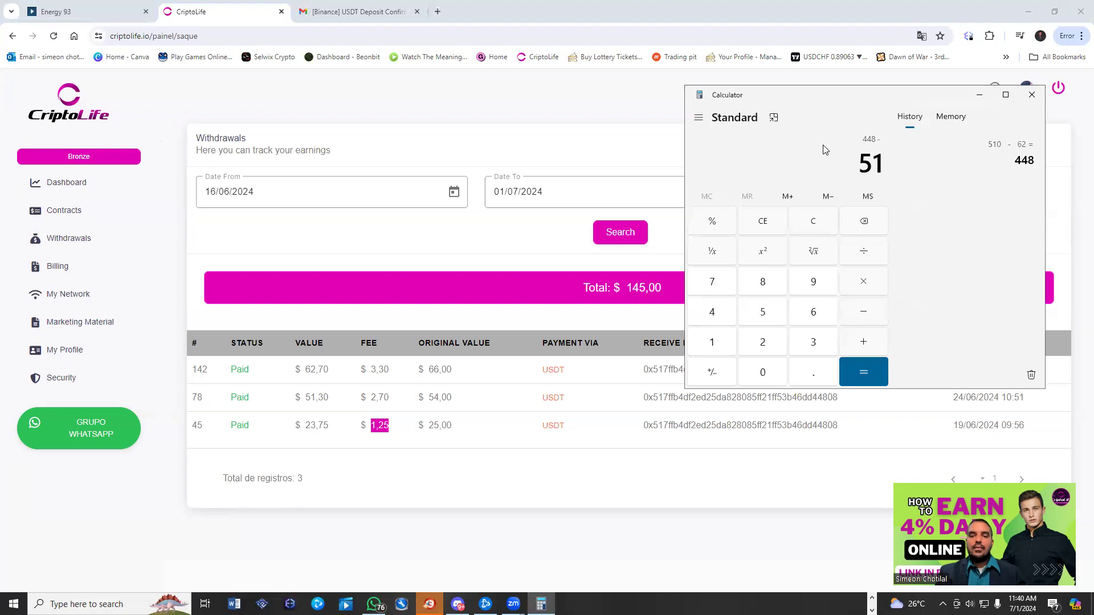
pyautogui.click(862, 372)
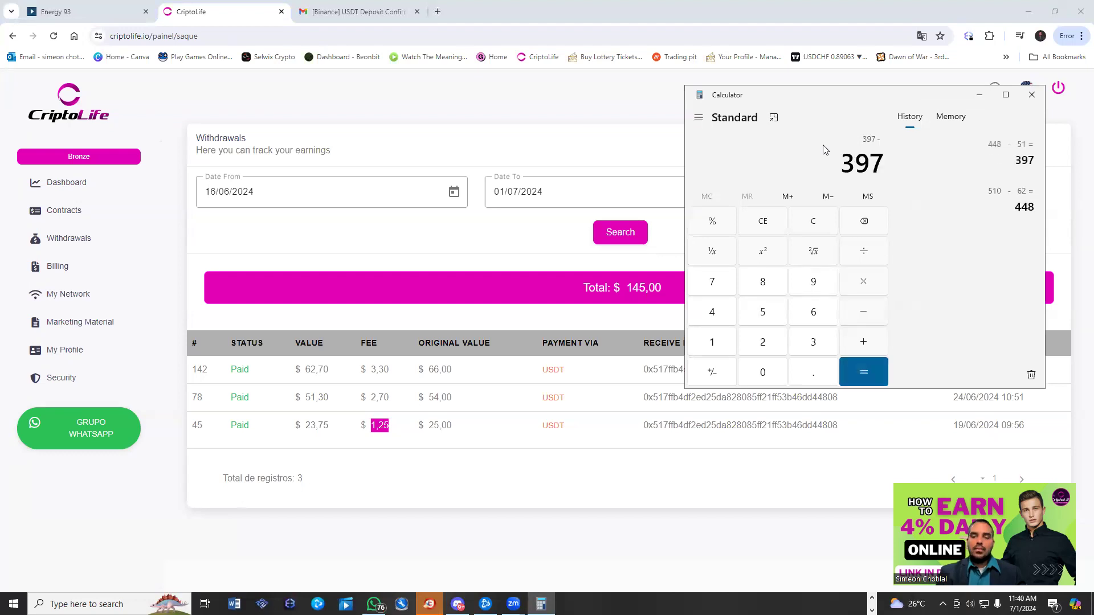
pyautogui.click(863, 371)
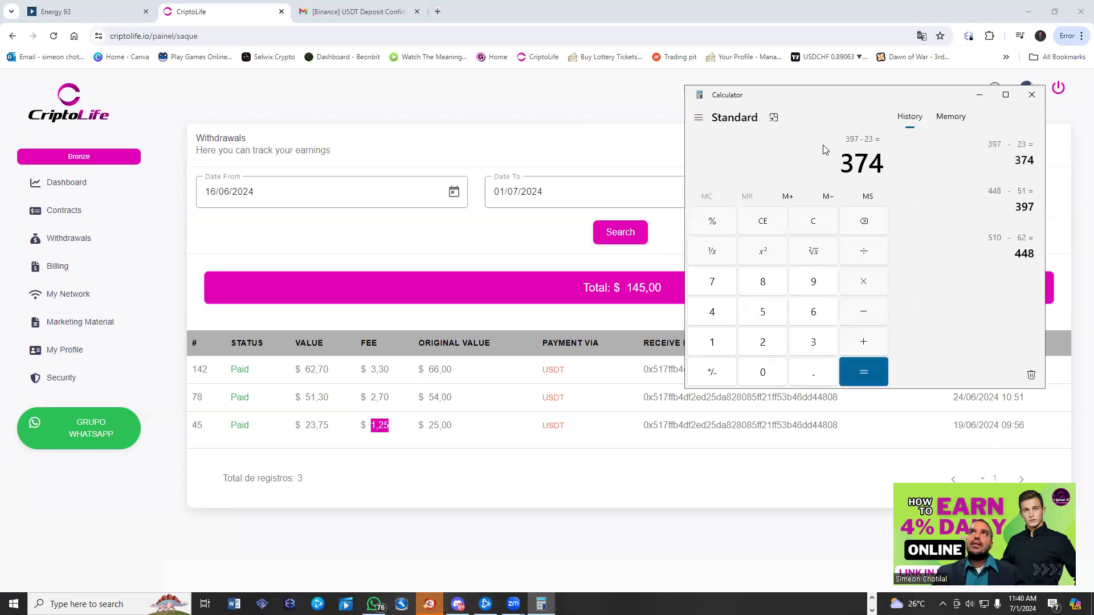
pyautogui.doubleClick(862, 163)
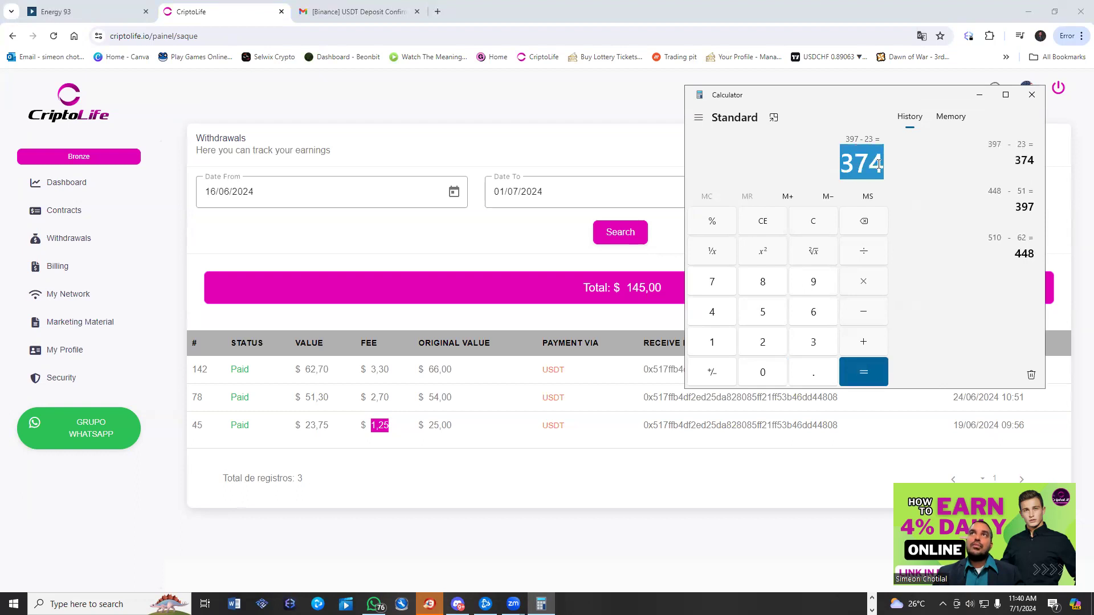
pyautogui.moveTo(902, 99)
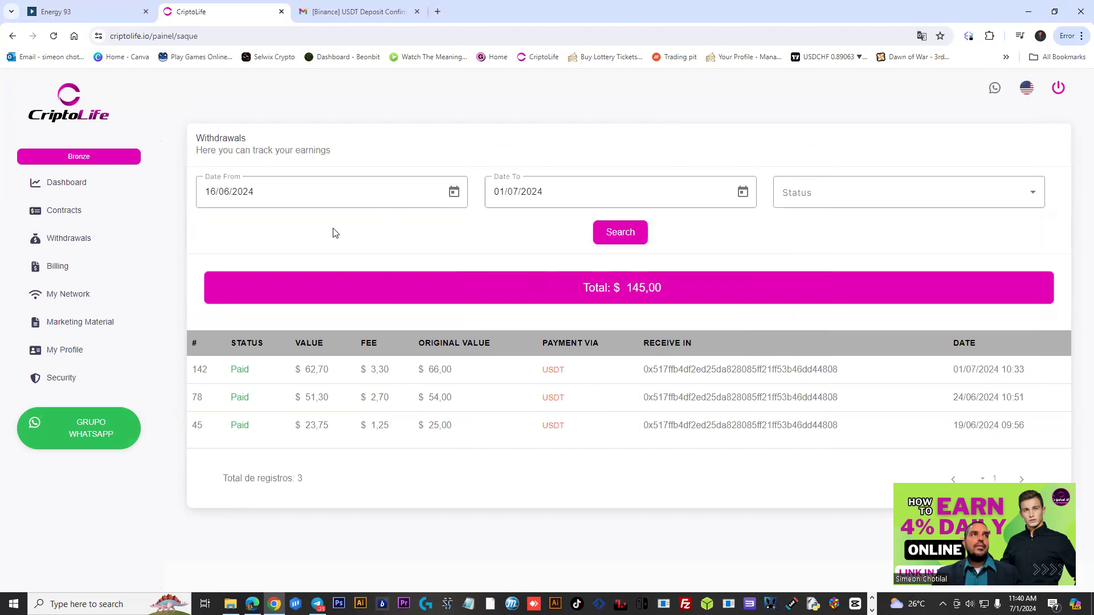
pyautogui.moveTo(125, 372)
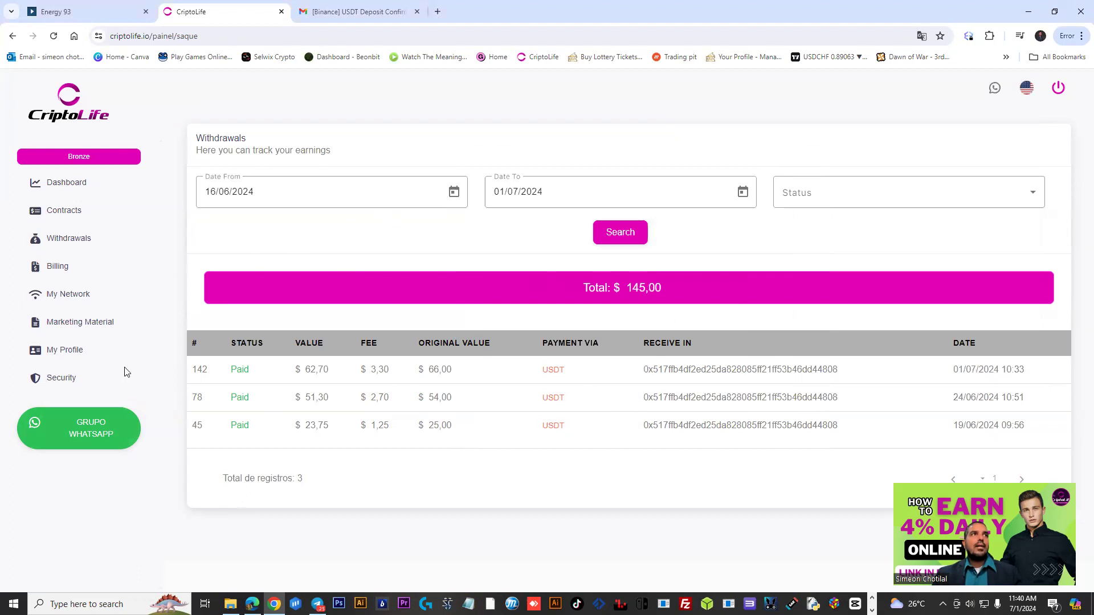
pyautogui.moveTo(109, 405)
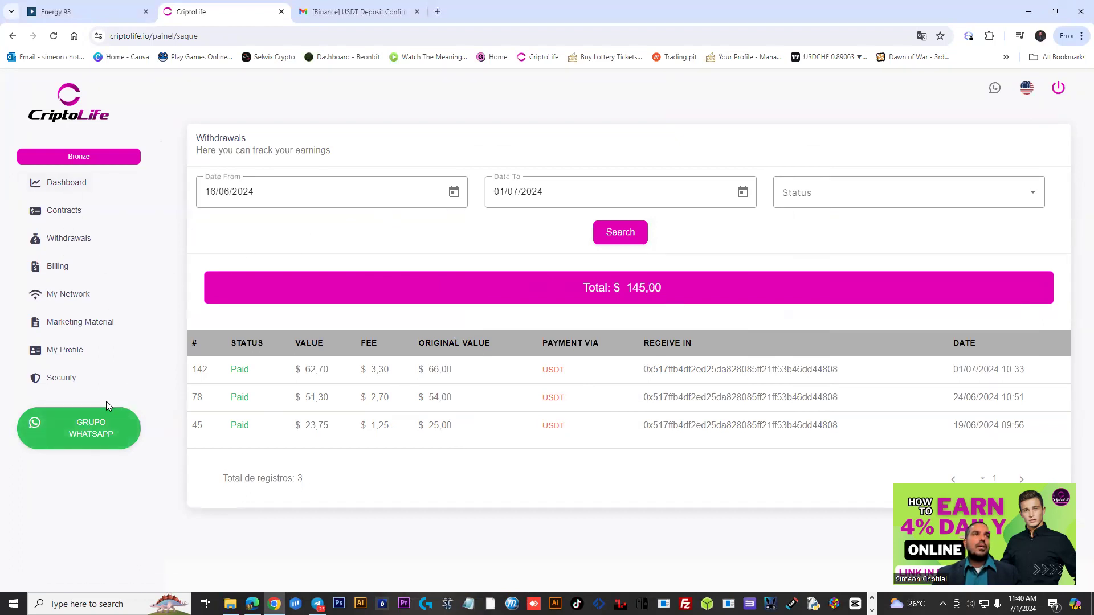
# Step: Open the Cripto Life Oficial#2 WhatsApp group invite from the GRUPO WHATSAPP button
pyautogui.click(78, 428)
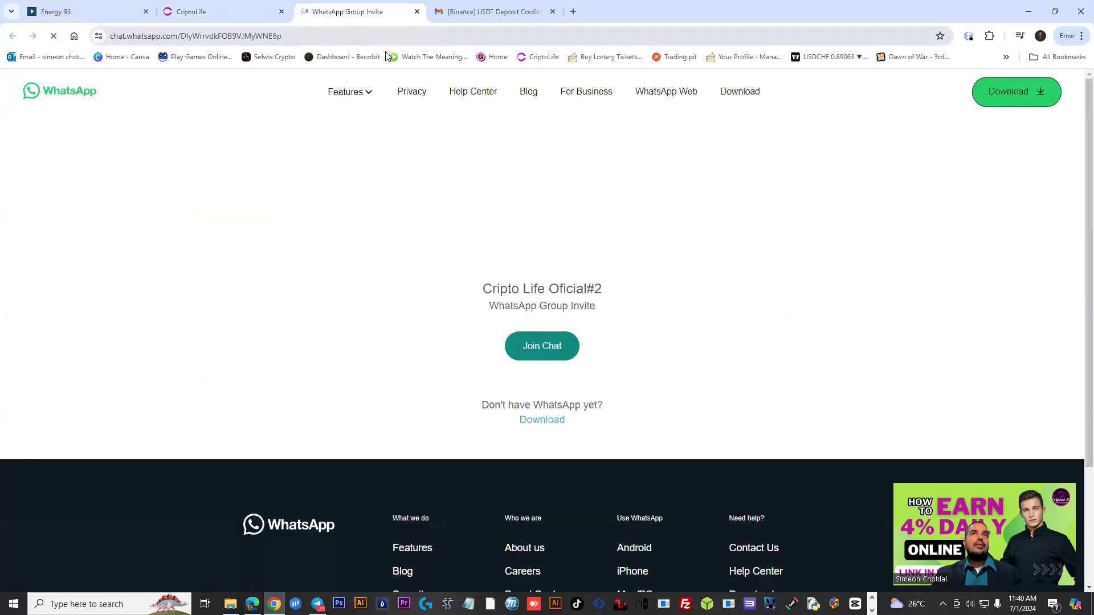
# Step: Enter the Cripto Life Oficial#2 chat and browse its 703-member list in group info
pyautogui.click(542, 345)
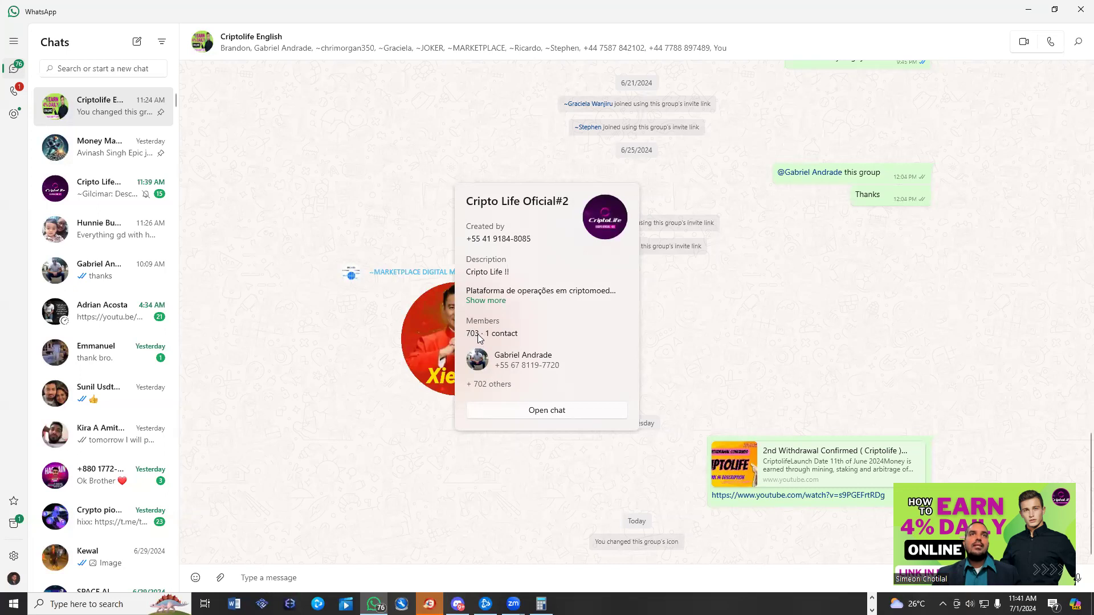
pyautogui.moveTo(543, 273)
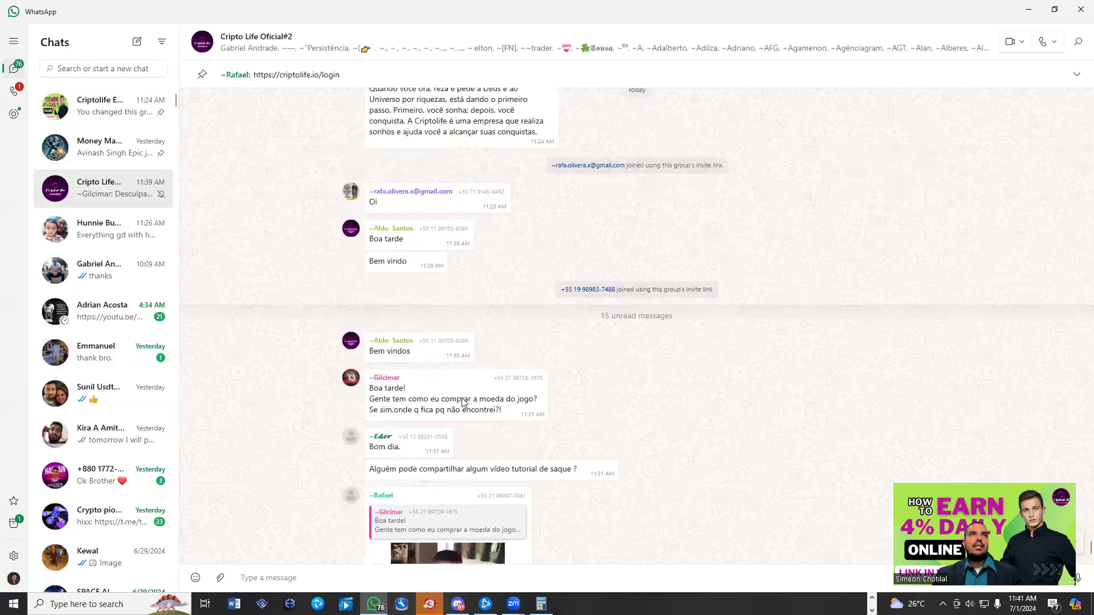
pyautogui.scroll(-3)
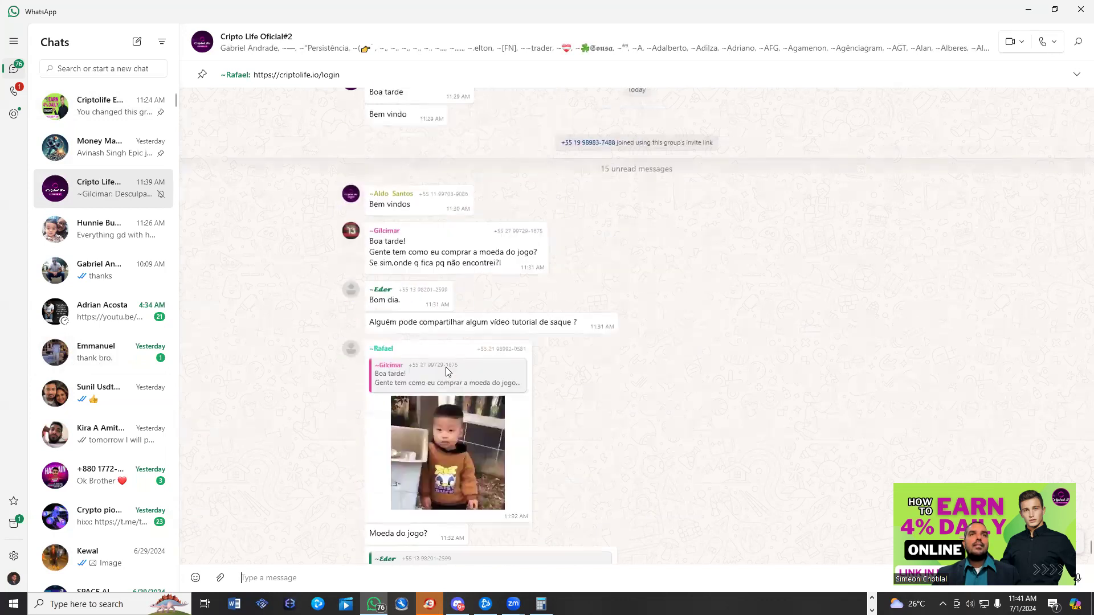
pyautogui.scroll(-3)
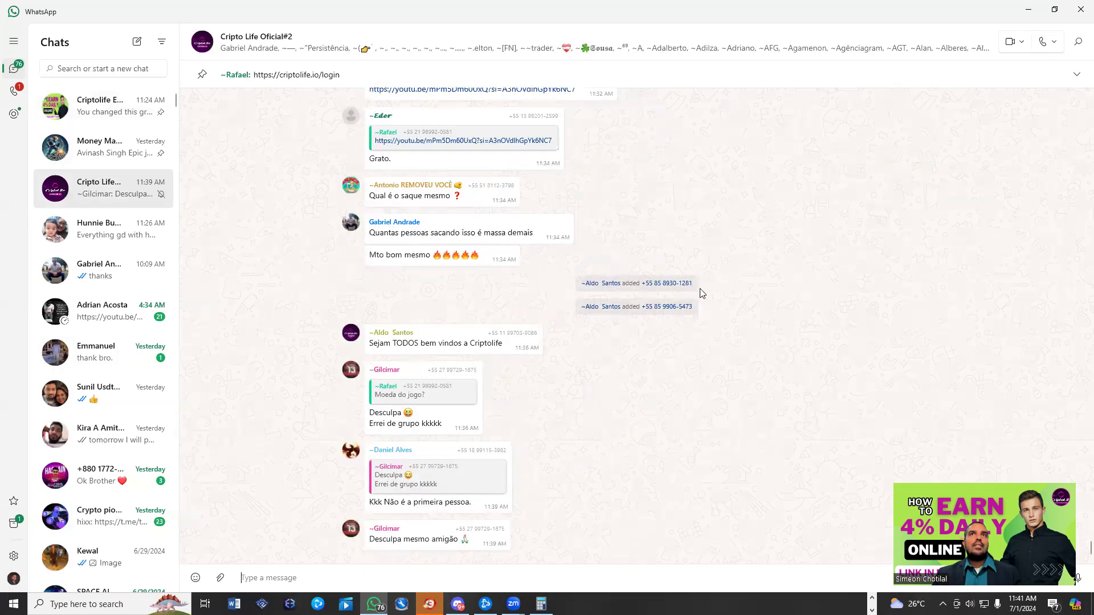
pyautogui.click(255, 37)
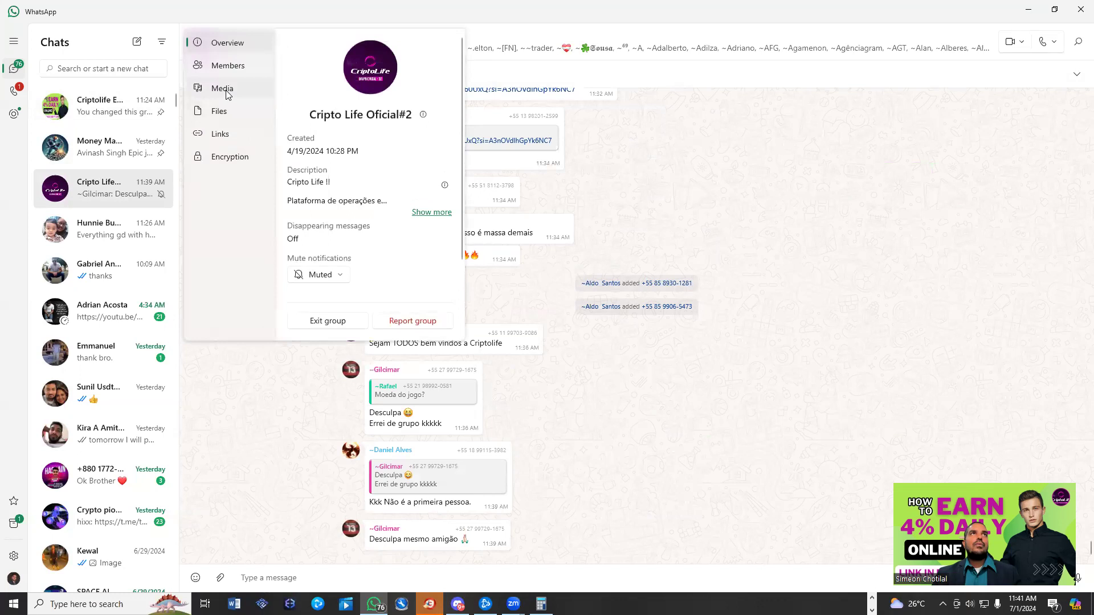
pyautogui.click(227, 65)
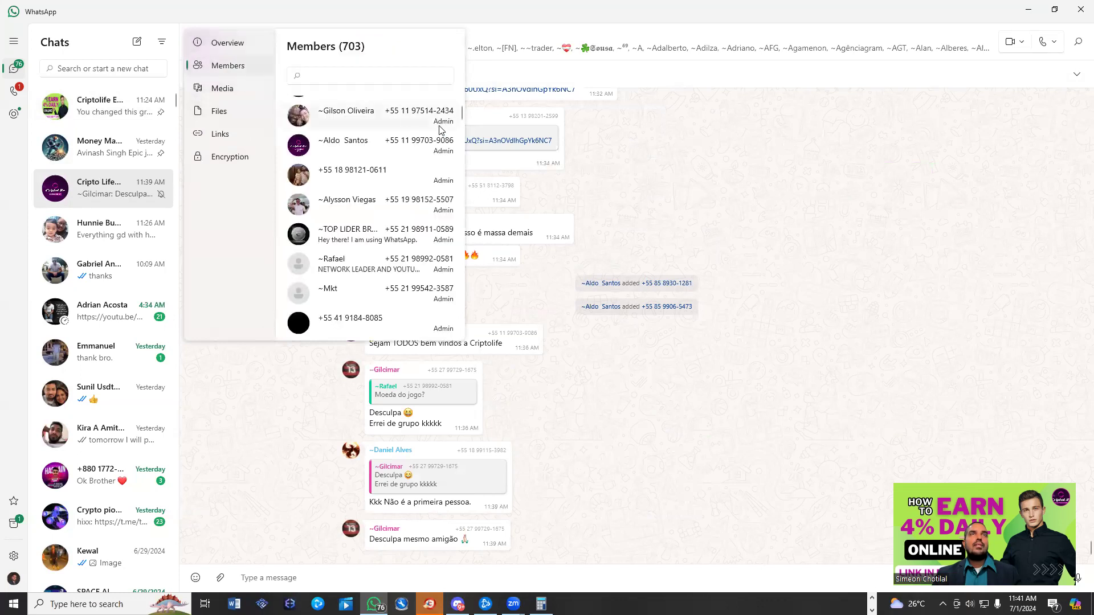
pyautogui.scroll(-3)
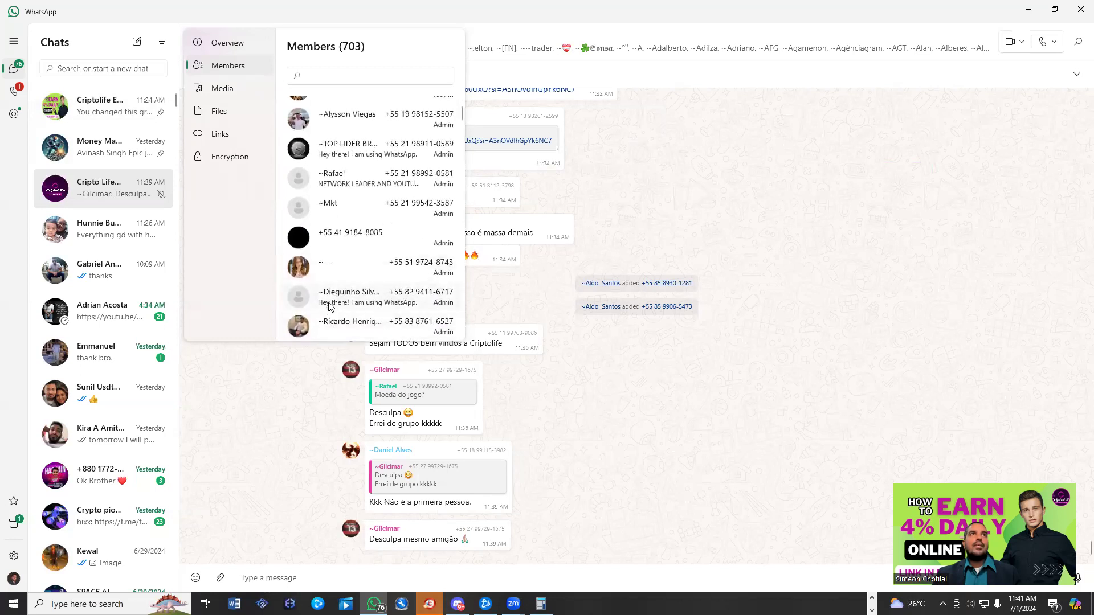
pyautogui.scroll(3)
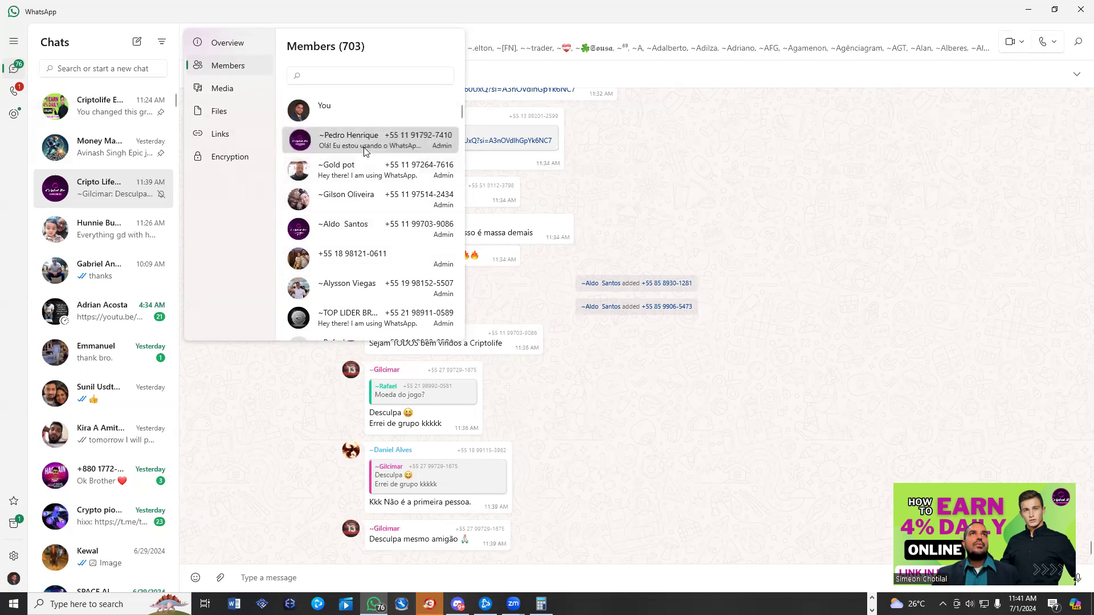
# Step: Close and reopen group info, return to the members list and scroll further through it
pyautogui.click(349, 139)
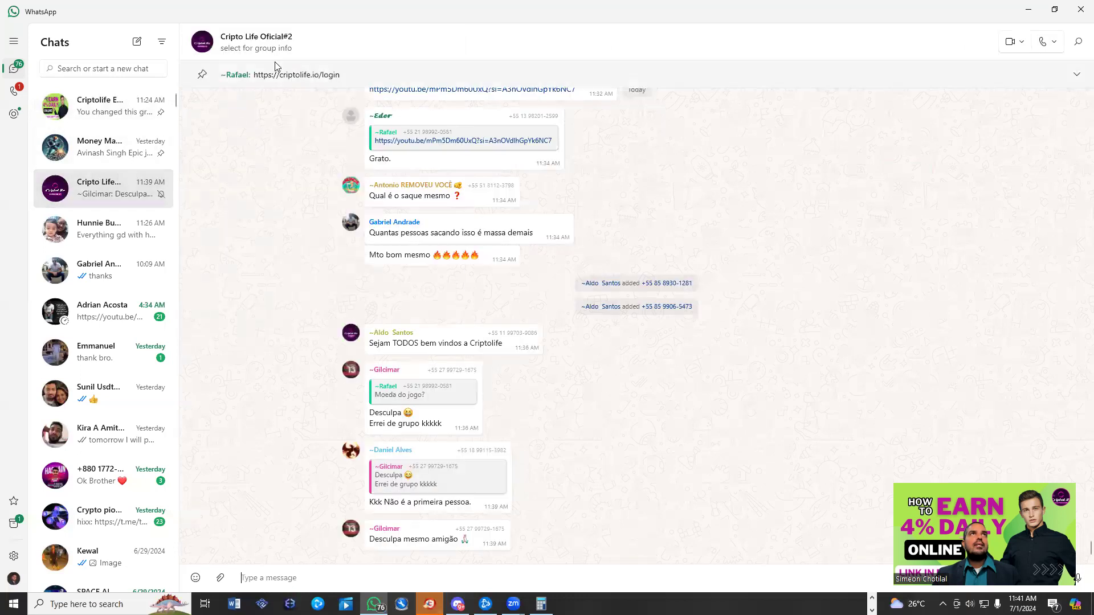
pyautogui.click(255, 43)
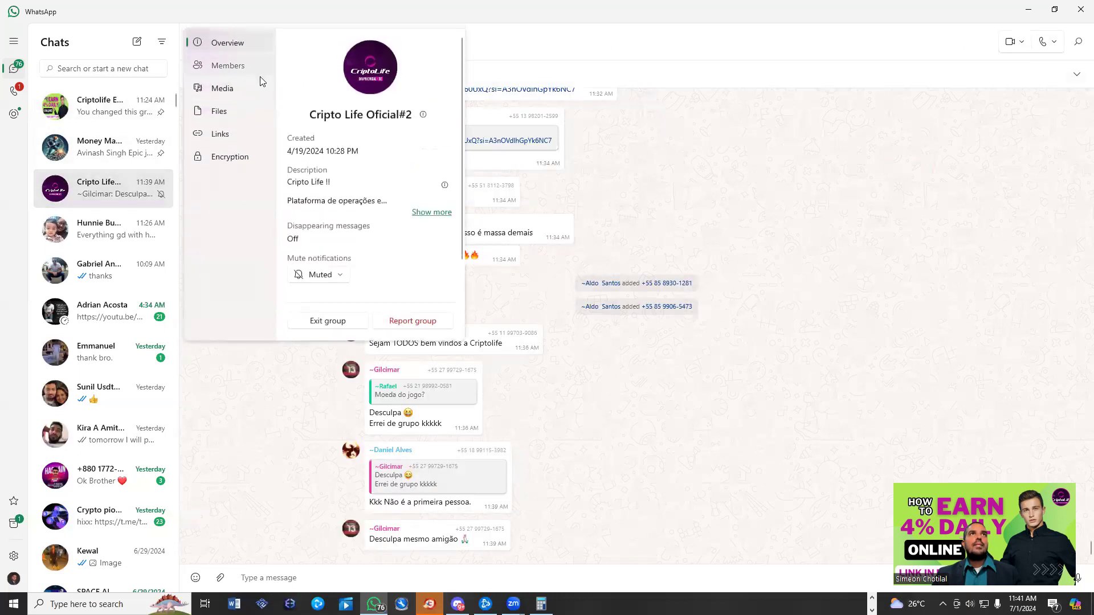
pyautogui.click(228, 65)
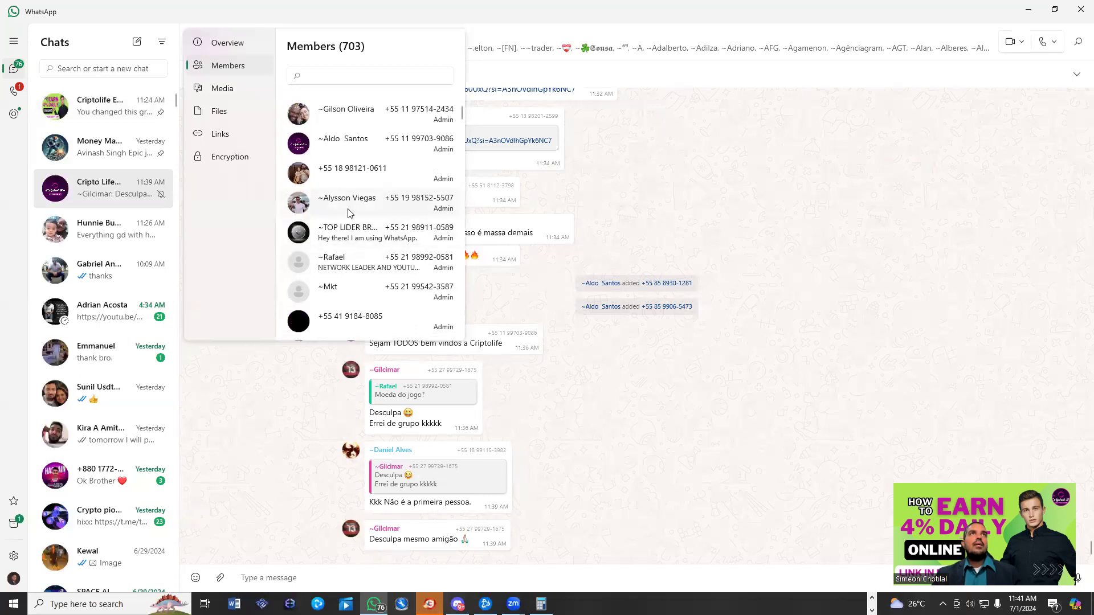
pyautogui.scroll(-3)
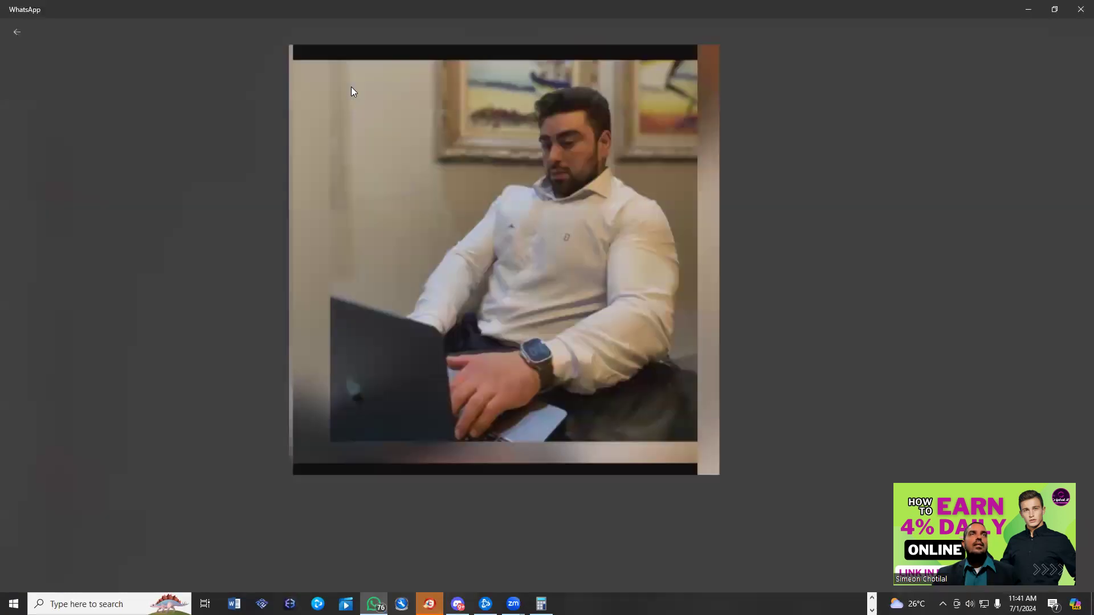
# Step: Close the video and switch to the Binance USDT Deposit Confirmed email in Gmail
pyautogui.click(18, 32)
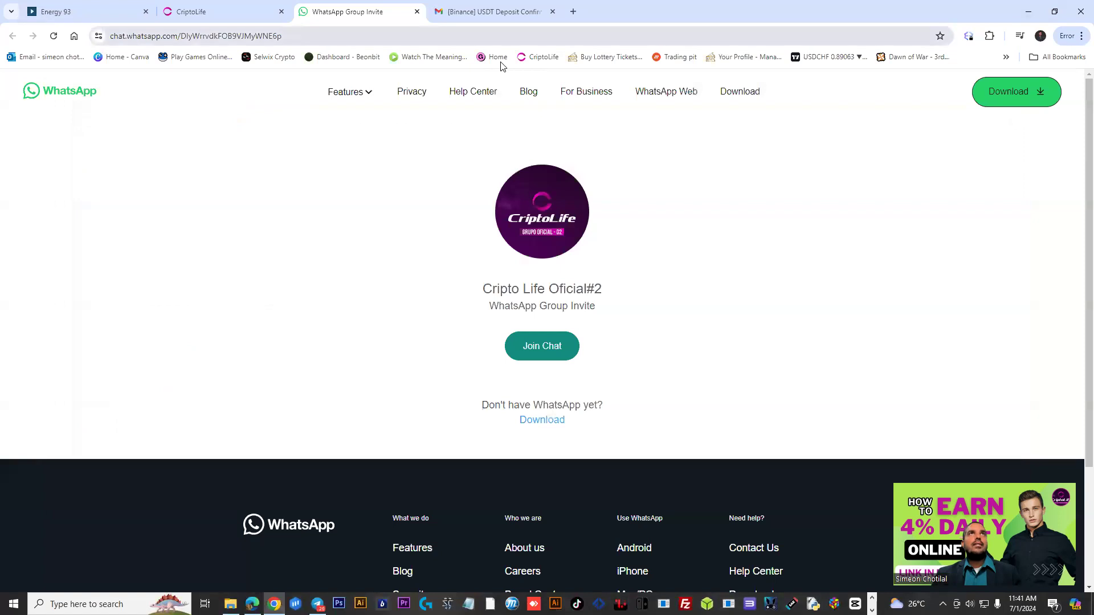
pyautogui.click(492, 11)
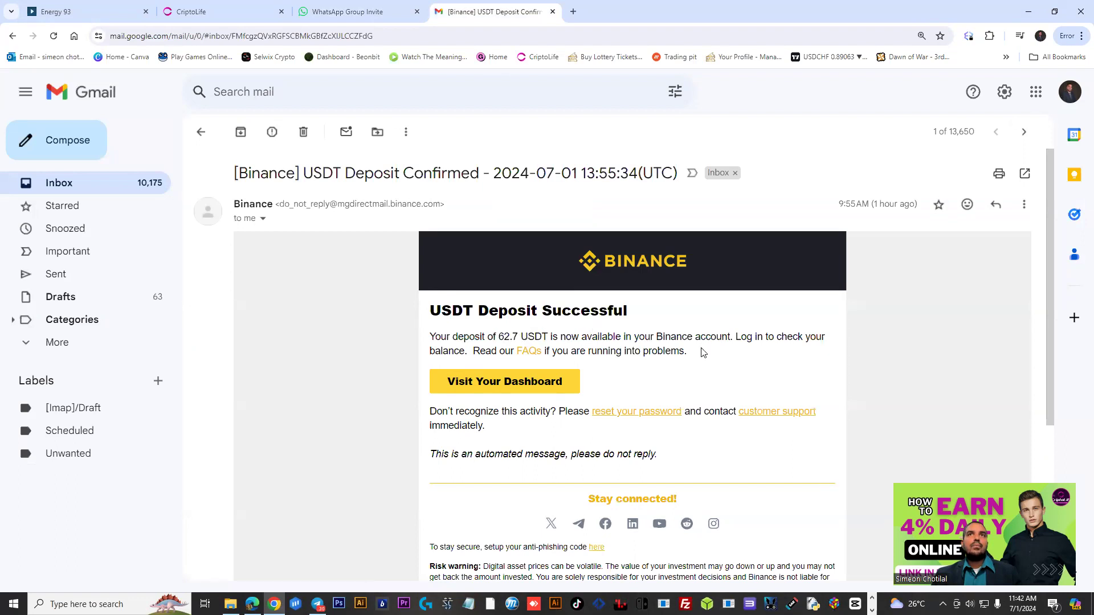
pyautogui.click(222, 12)
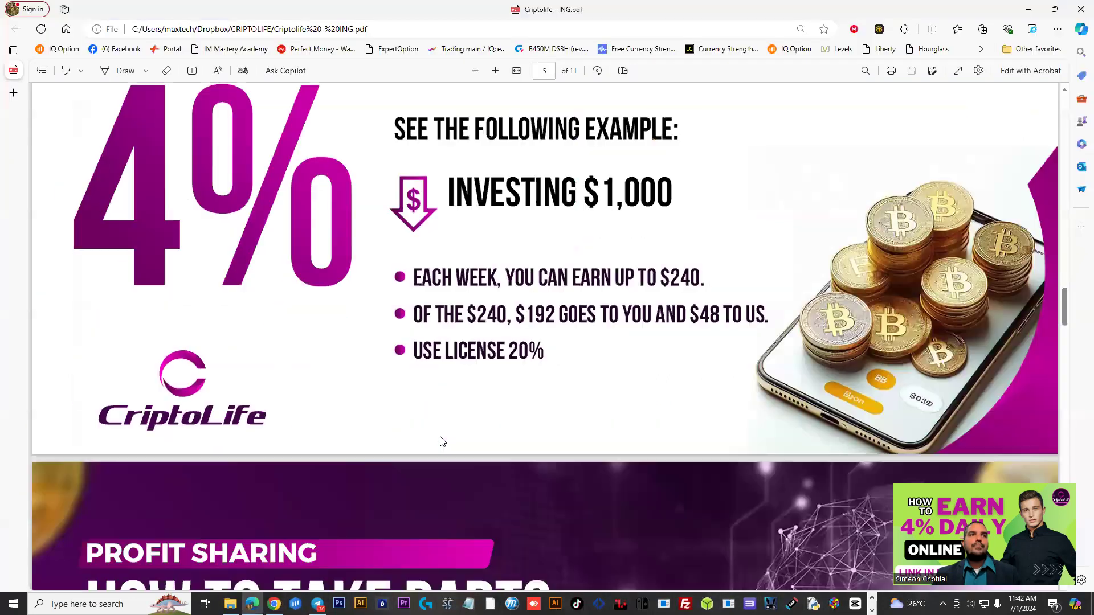
# Step: Scroll the PDF through commissions, residual bonus and career path to page 11, General Rules
pyautogui.scroll(-3)
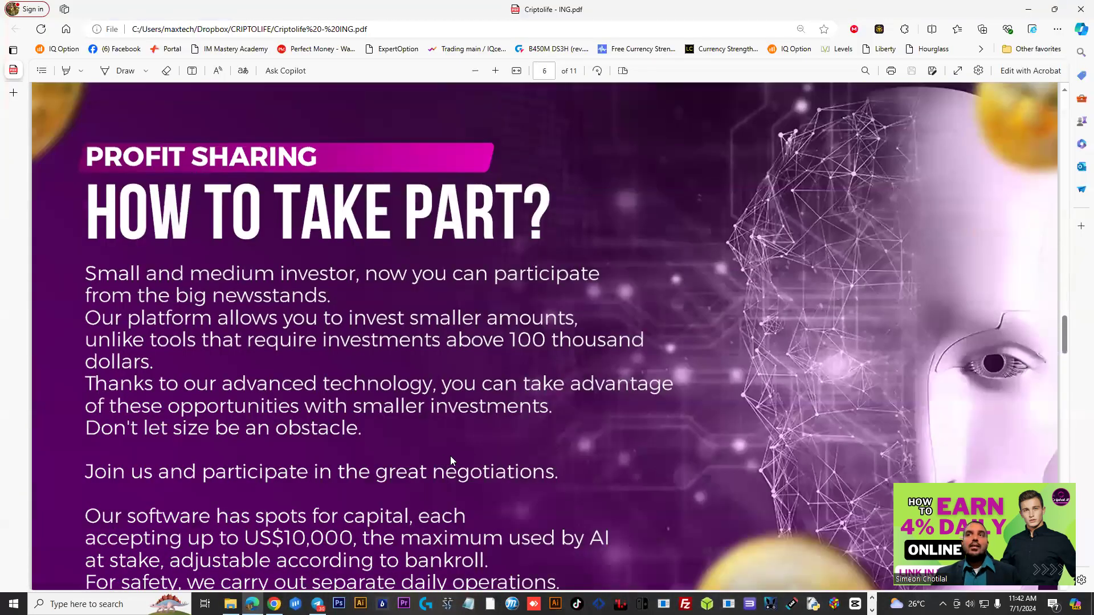
pyautogui.moveTo(318, 259)
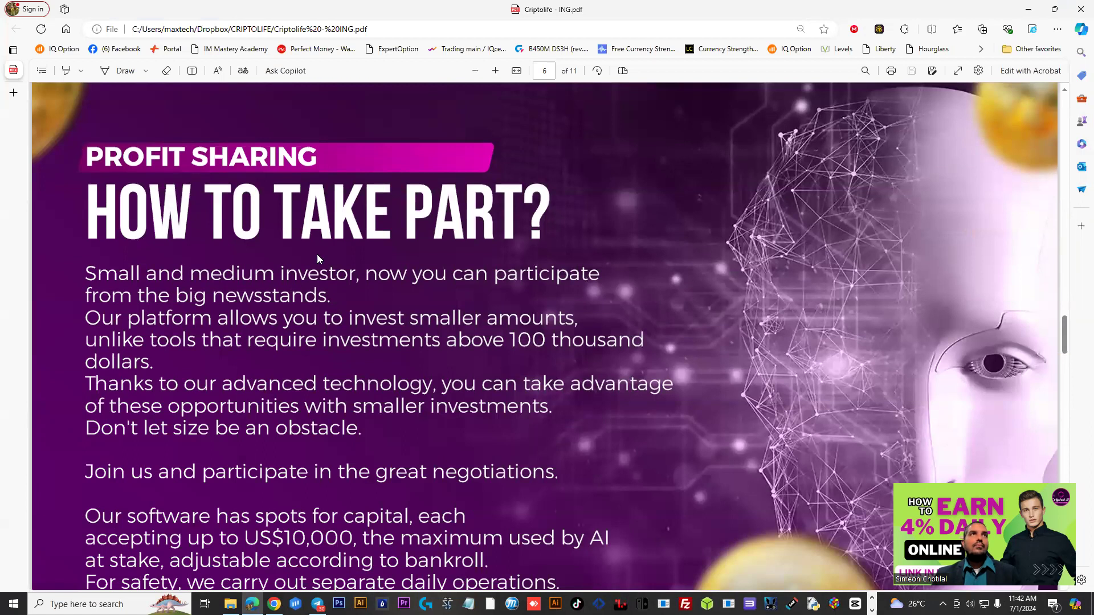
pyautogui.scroll(-3)
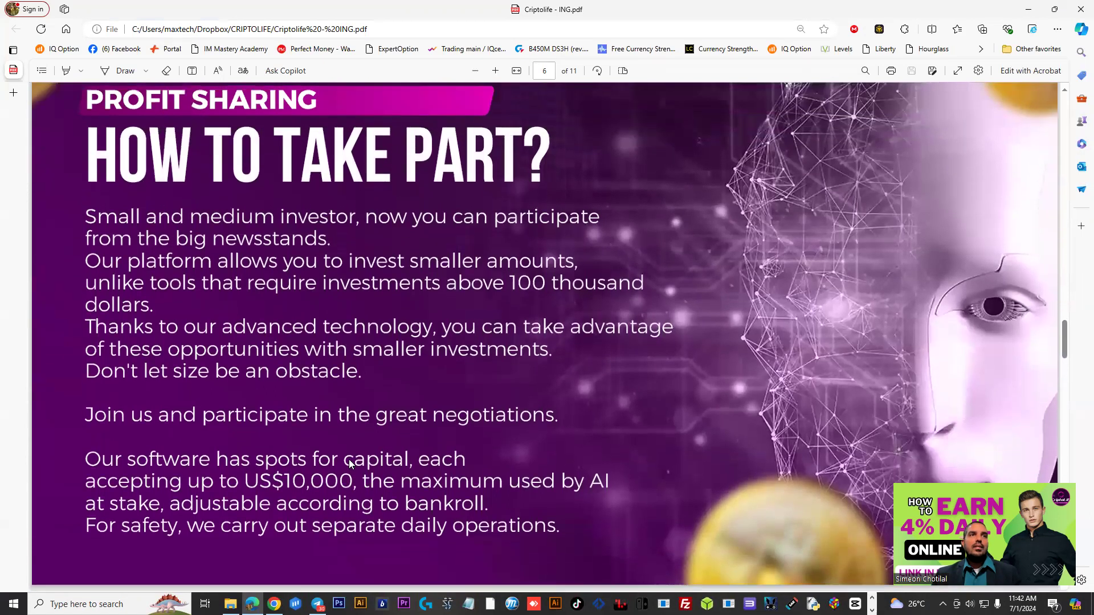
pyautogui.scroll(-3)
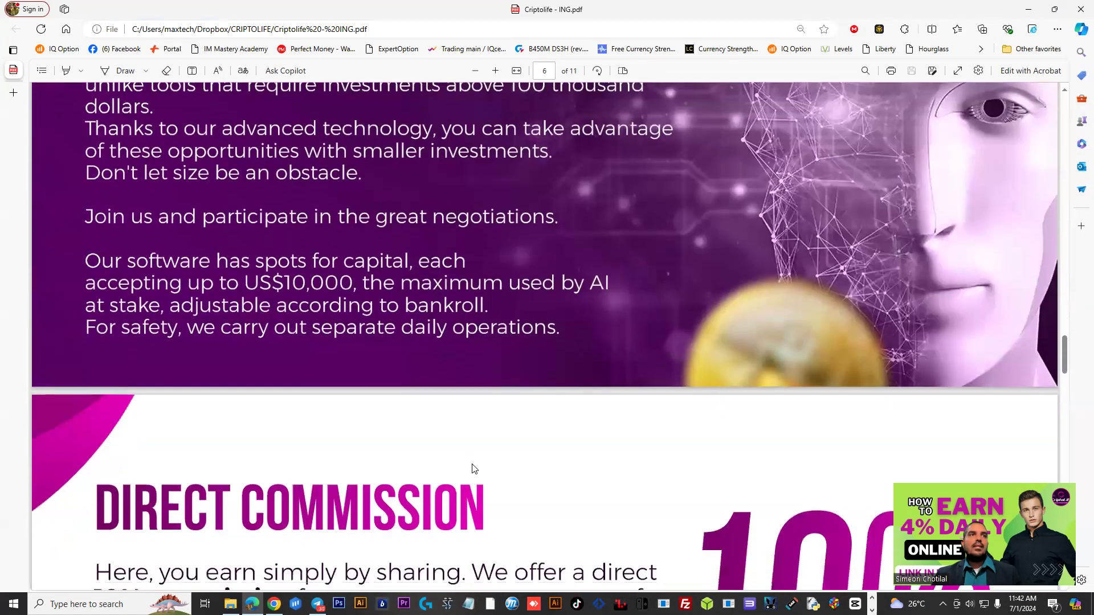
pyautogui.scroll(-3)
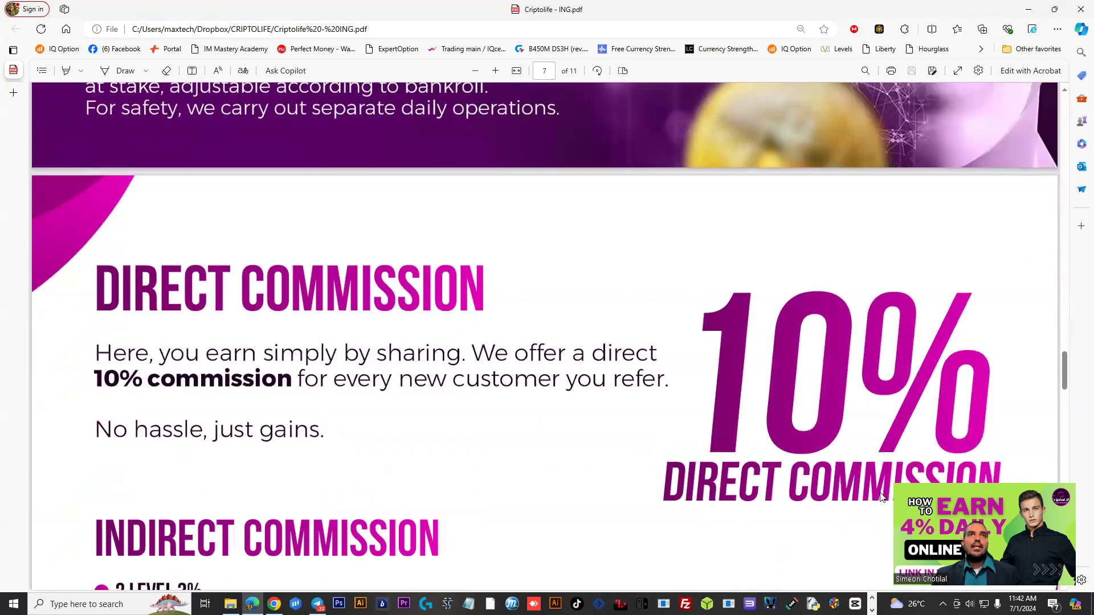
pyautogui.scroll(-3)
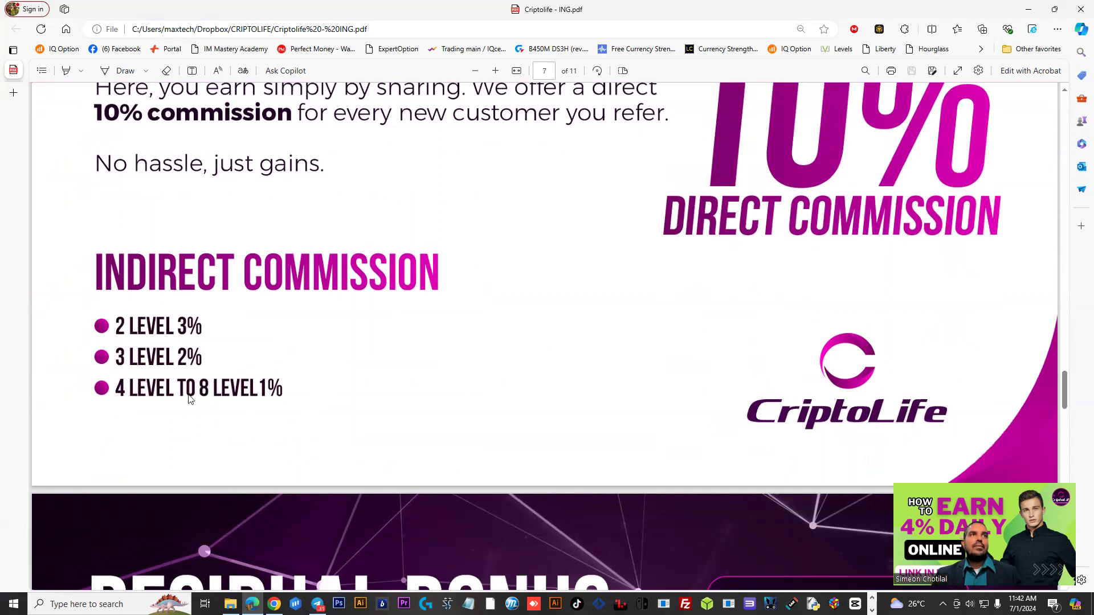
pyautogui.moveTo(274, 396)
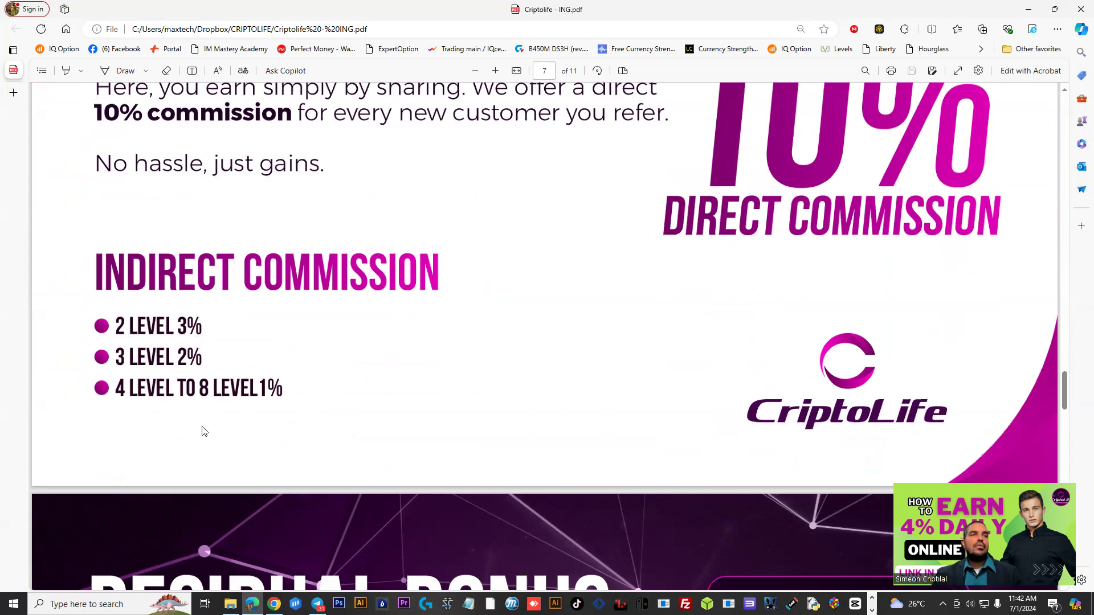
pyautogui.scroll(-3)
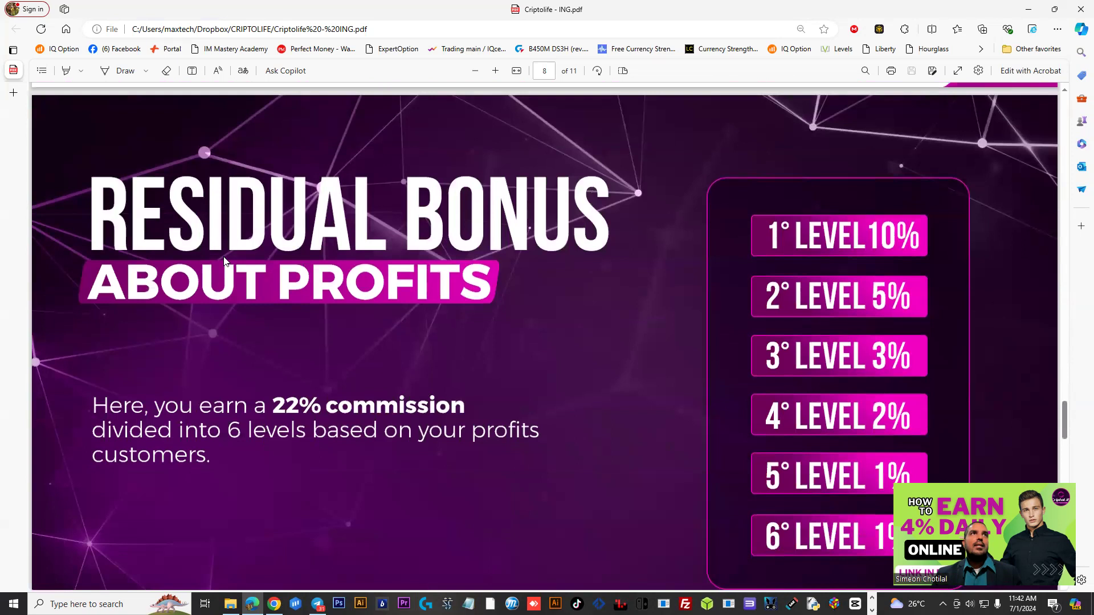
pyautogui.scroll(-3)
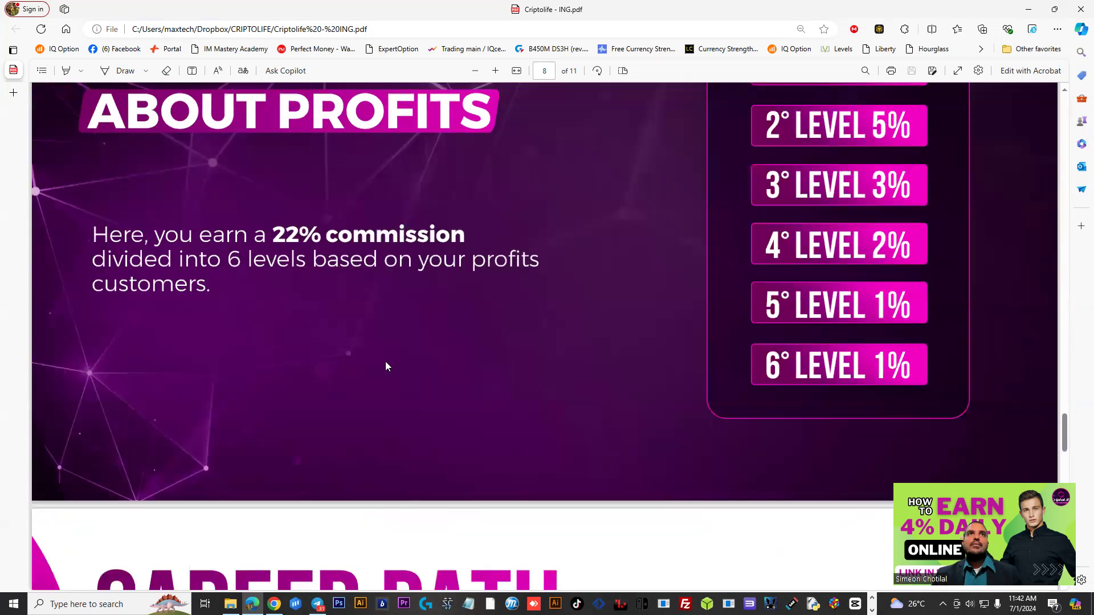
pyautogui.scroll(-3)
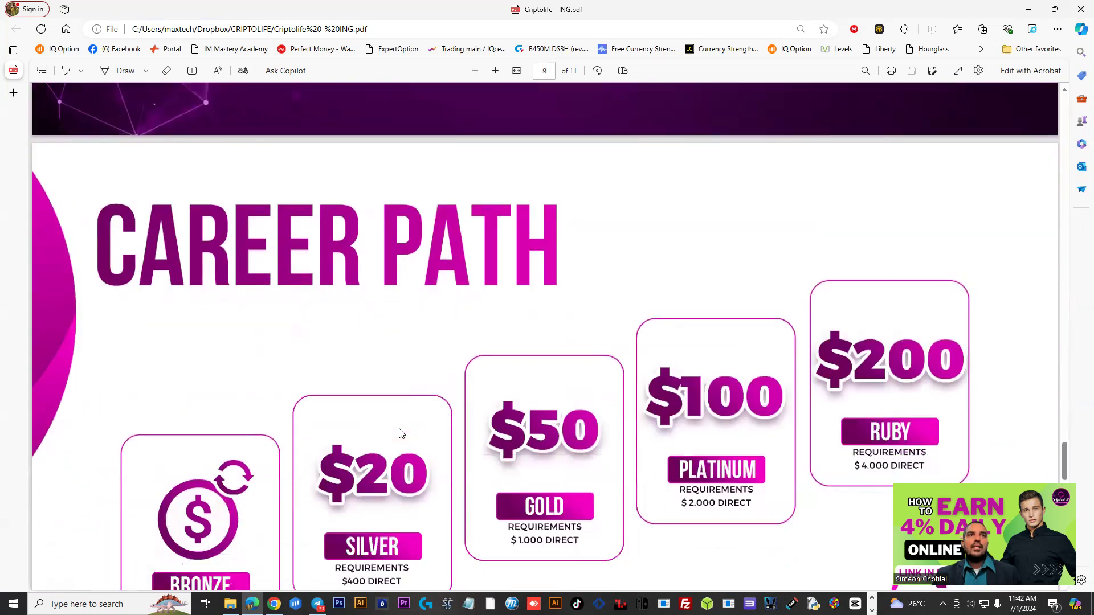
pyautogui.scroll(-3)
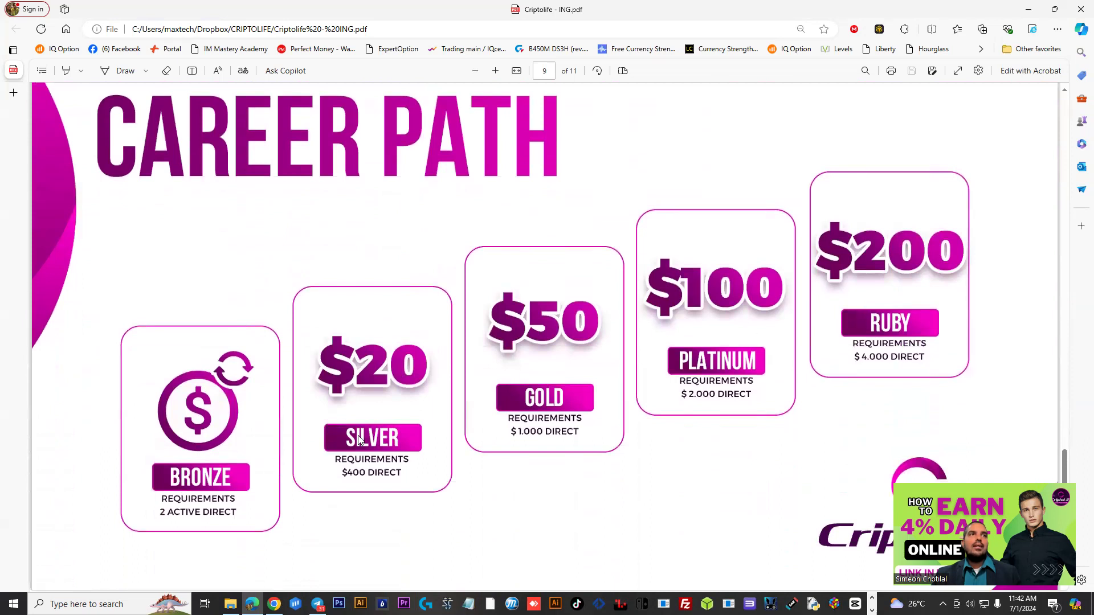
pyautogui.scroll(-3)
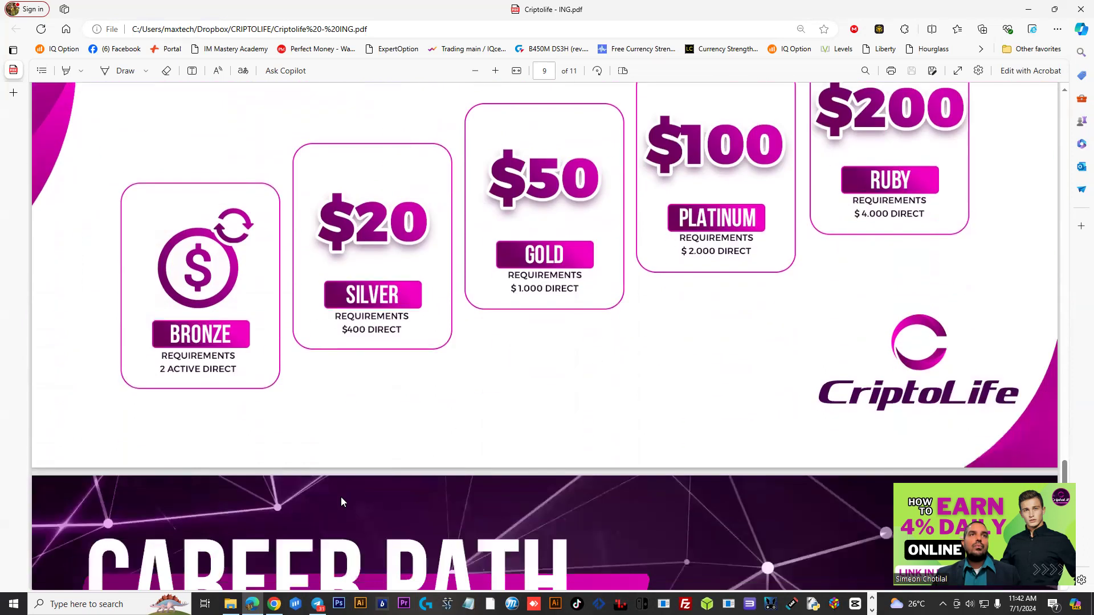
pyautogui.scroll(-3)
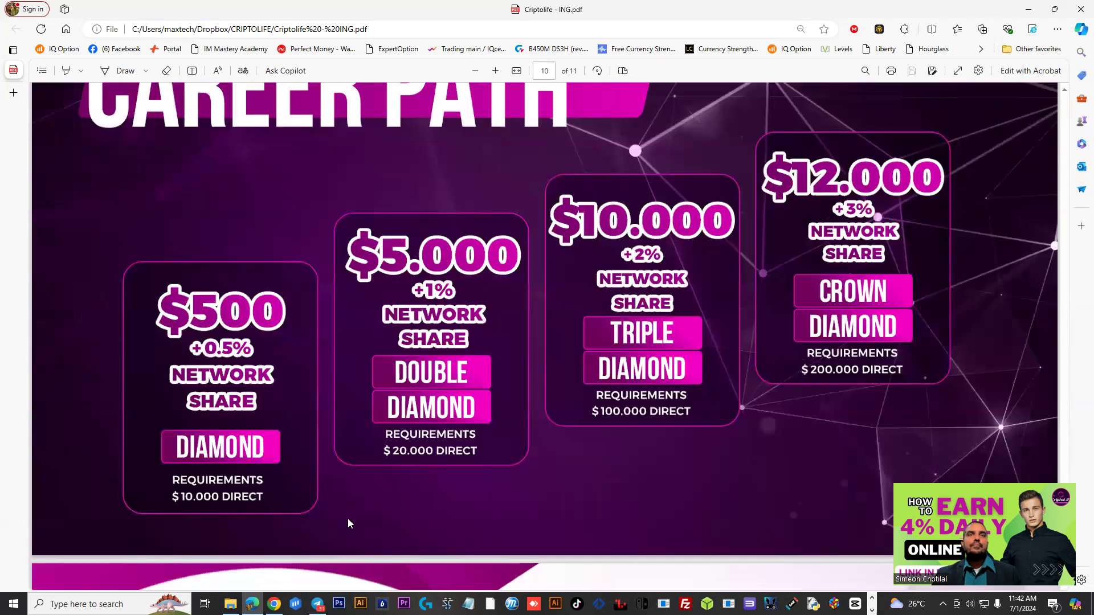
pyautogui.scroll(-3)
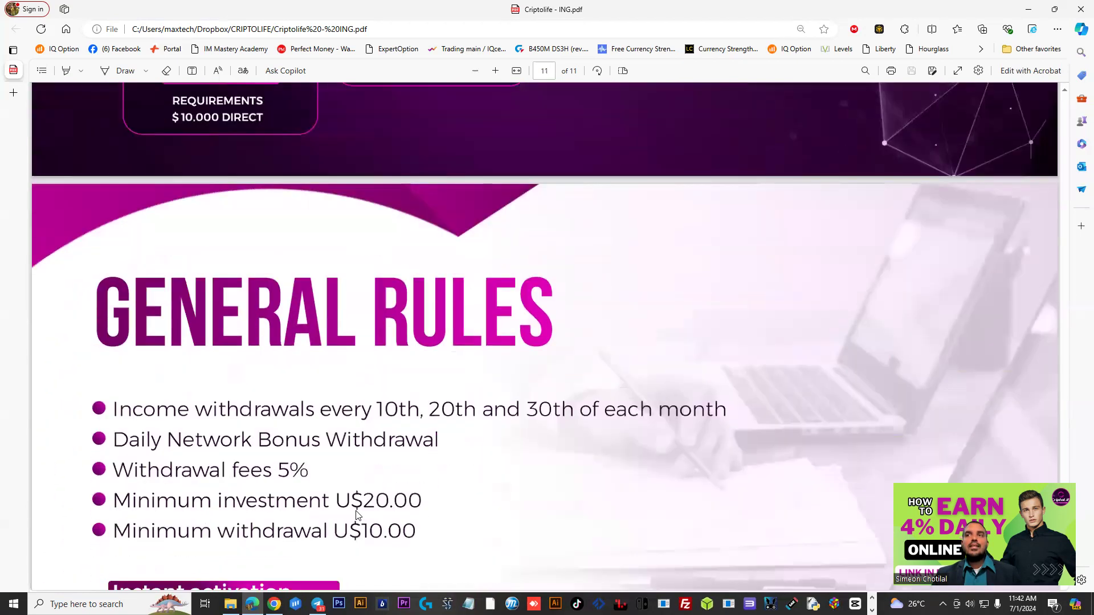
# Step: Scroll through the General Rules page, then switch back to the CriptoLife withdrawals window
pyautogui.scroll(-3)
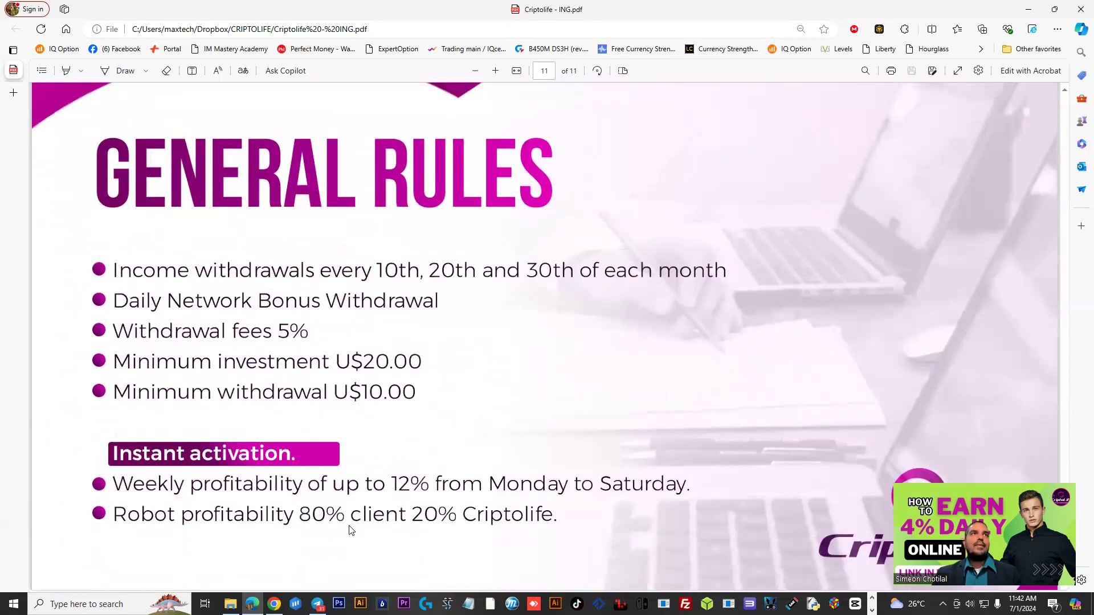
pyautogui.scroll(-3)
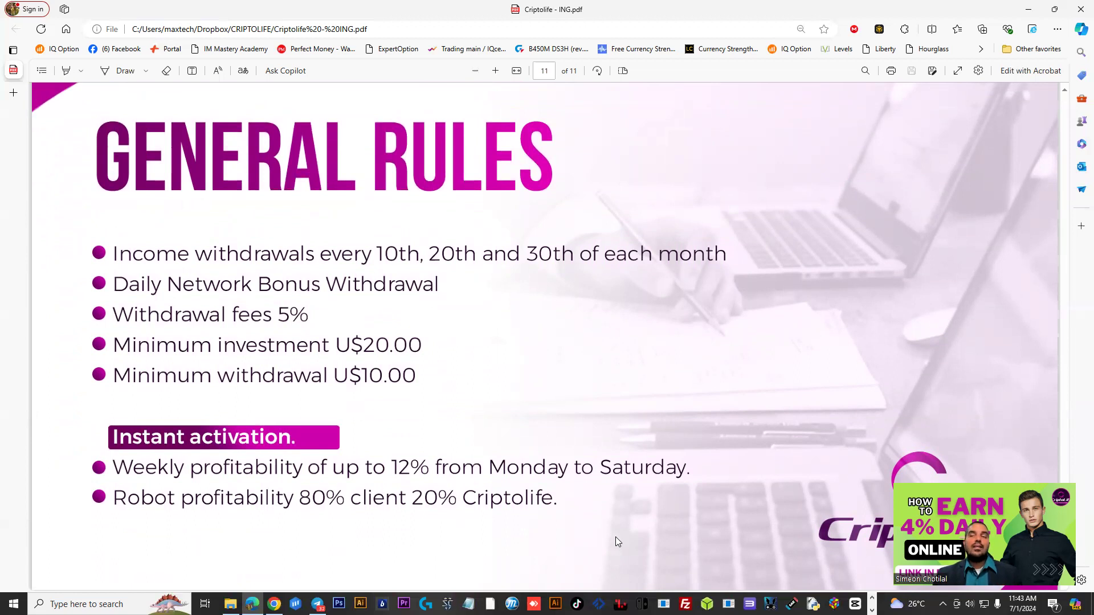
pyautogui.moveTo(629, 475)
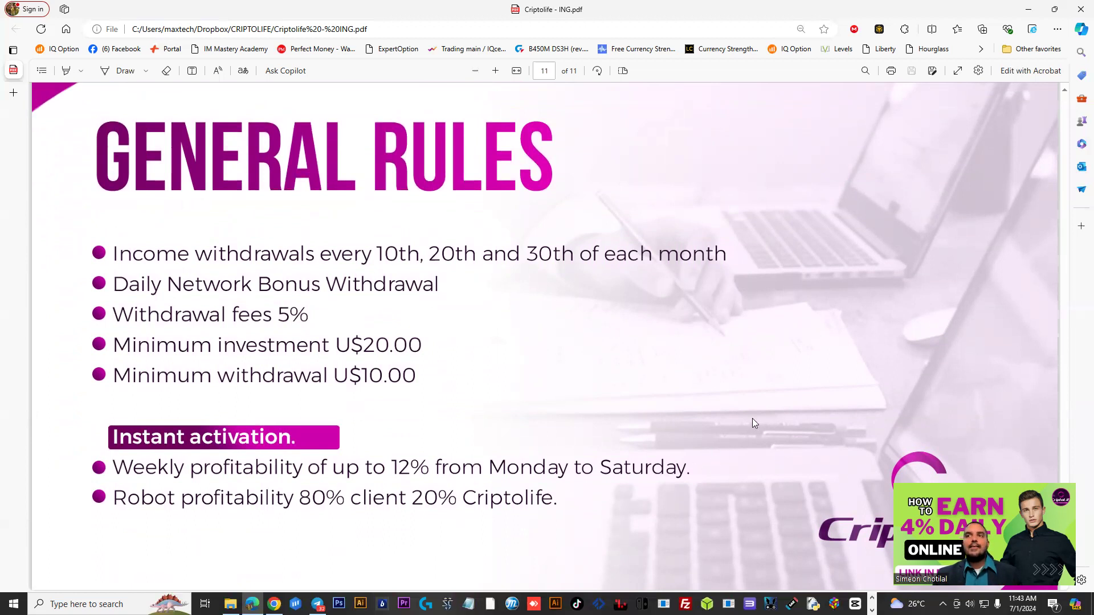
pyautogui.moveTo(561, 513)
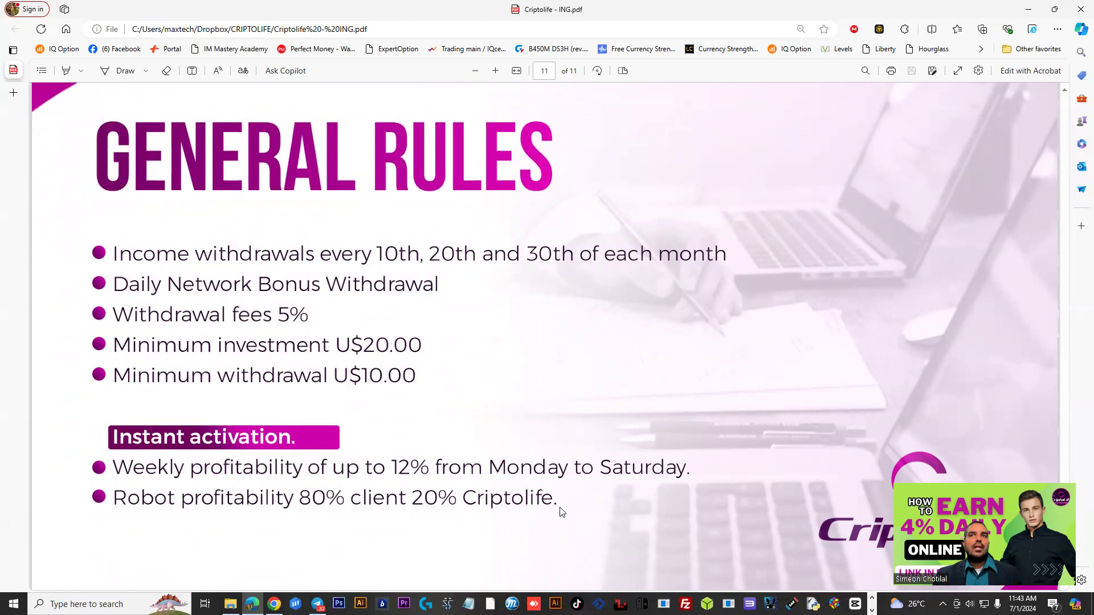
pyautogui.moveTo(572, 515)
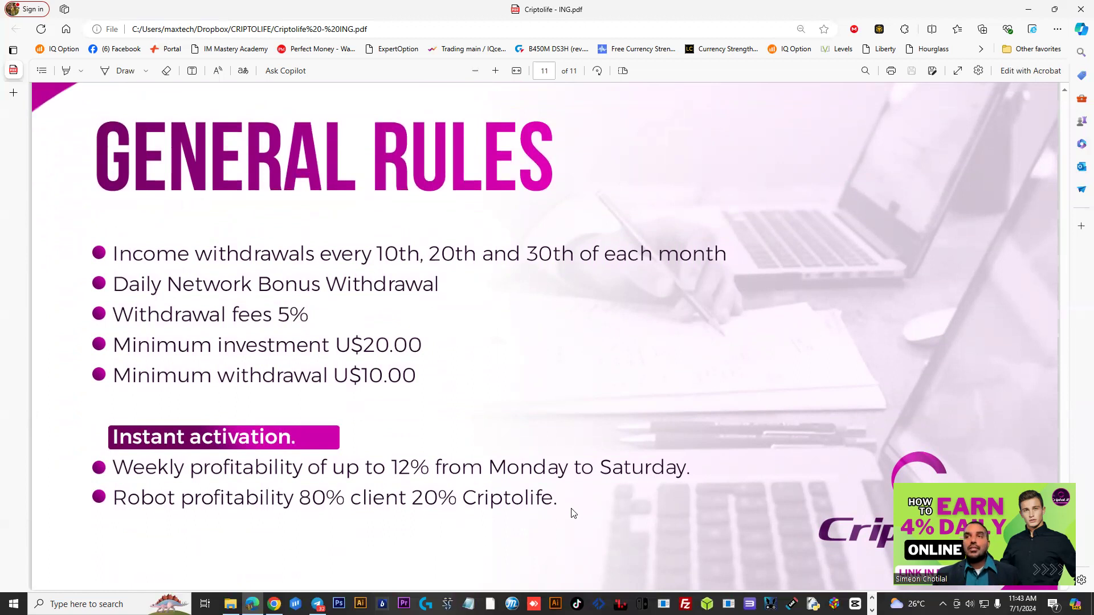
pyautogui.moveTo(225, 326)
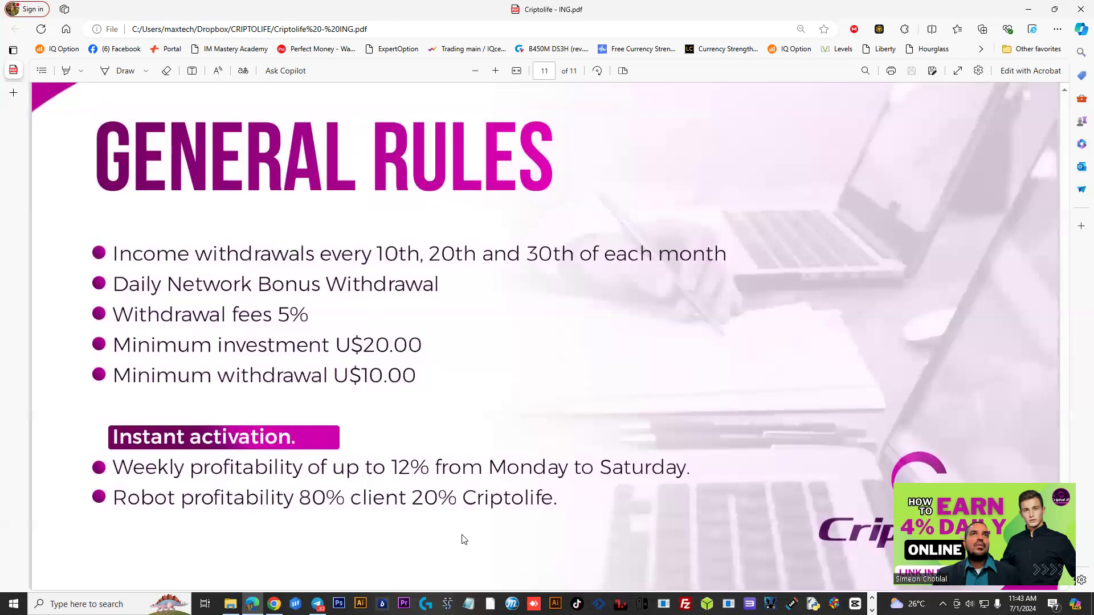
pyautogui.moveTo(554, 391)
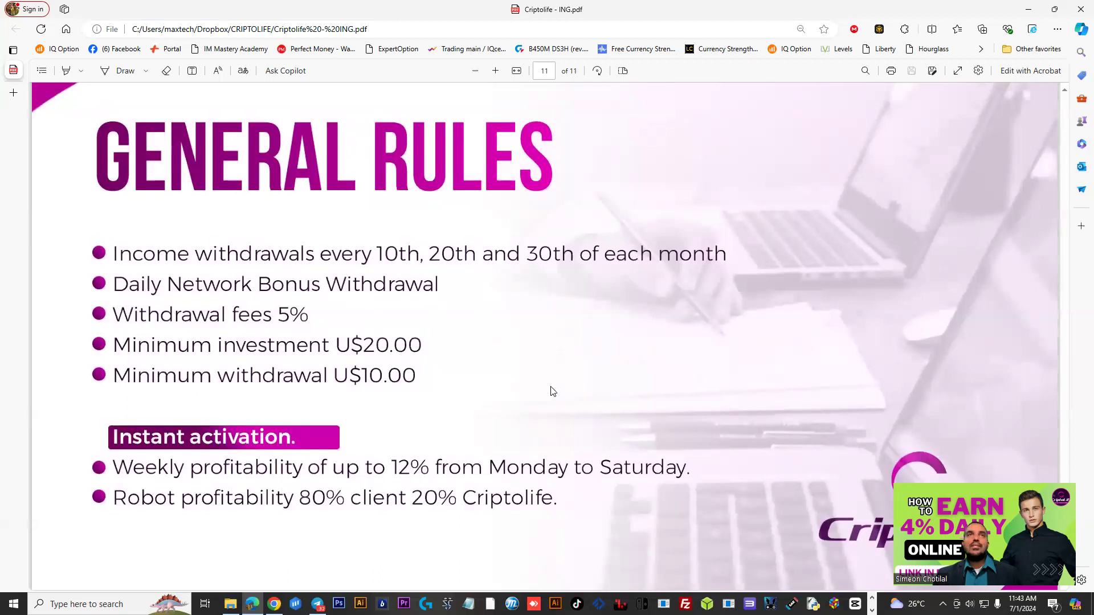
pyautogui.moveTo(455, 476)
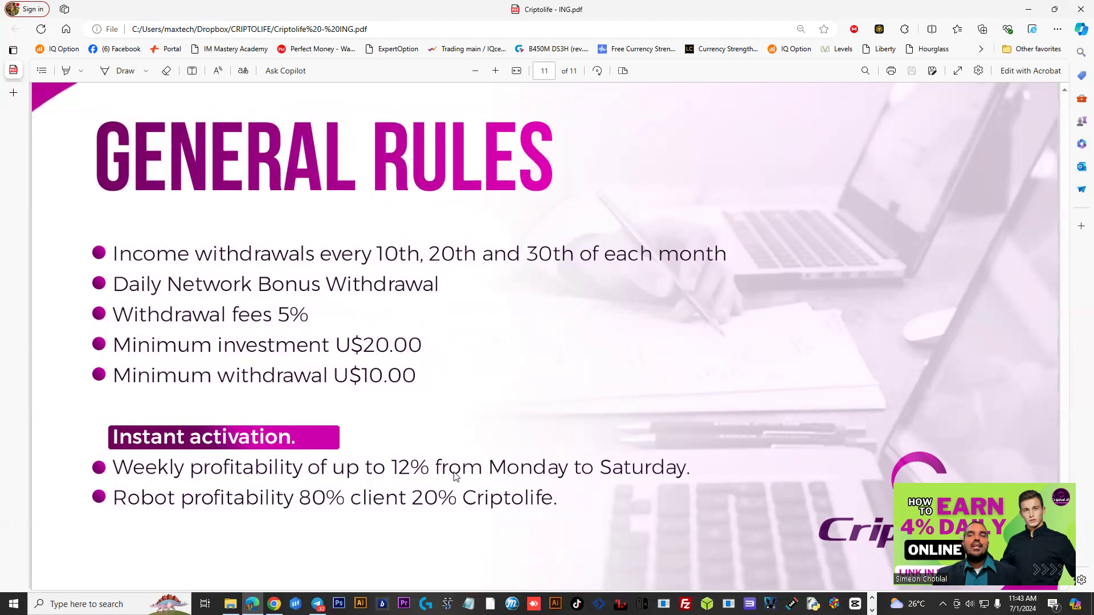
pyautogui.moveTo(761, 417)
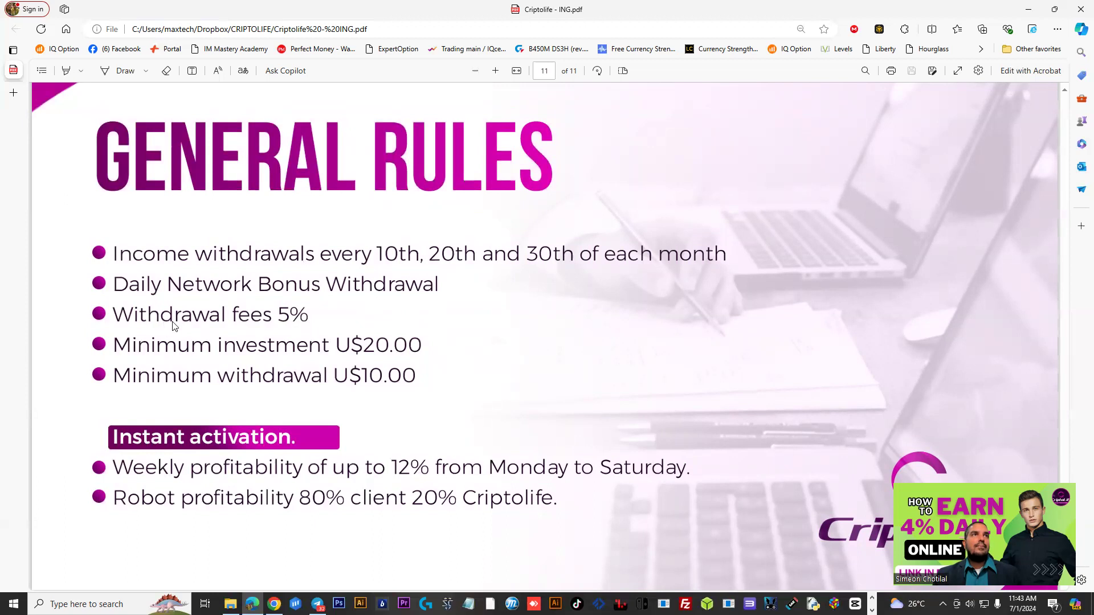
pyautogui.moveTo(215, 365)
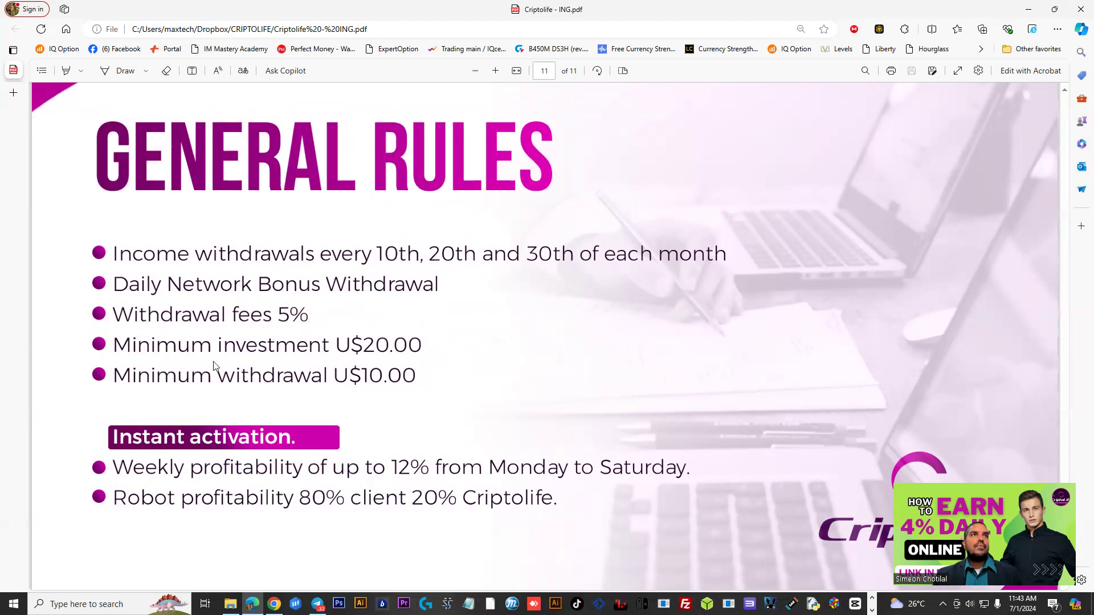
pyautogui.moveTo(388, 361)
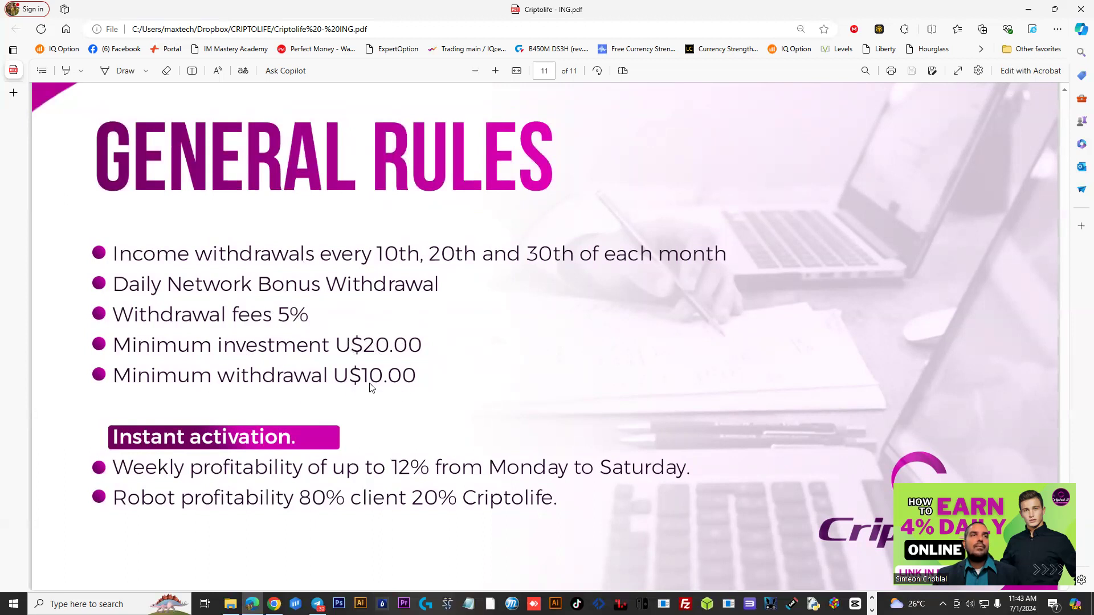
pyautogui.moveTo(418, 505)
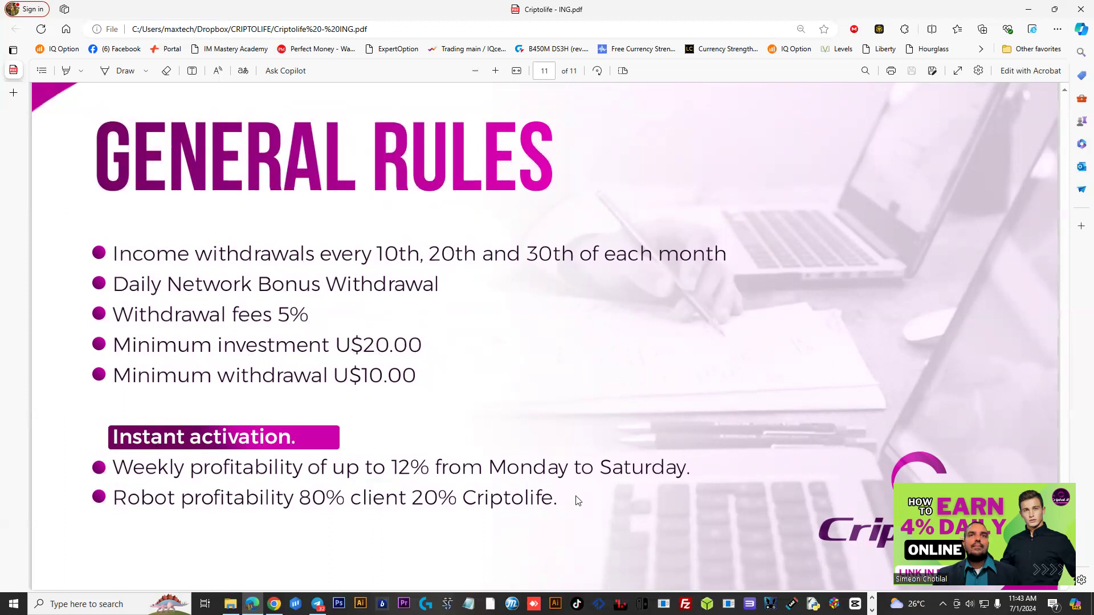
pyautogui.moveTo(587, 545)
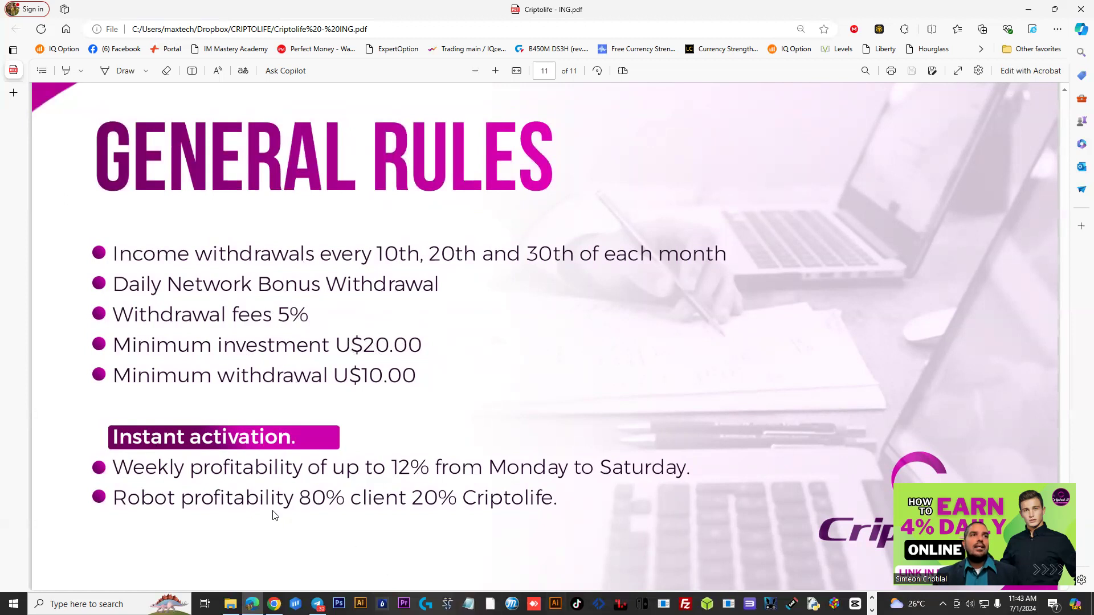
pyautogui.scroll(-3)
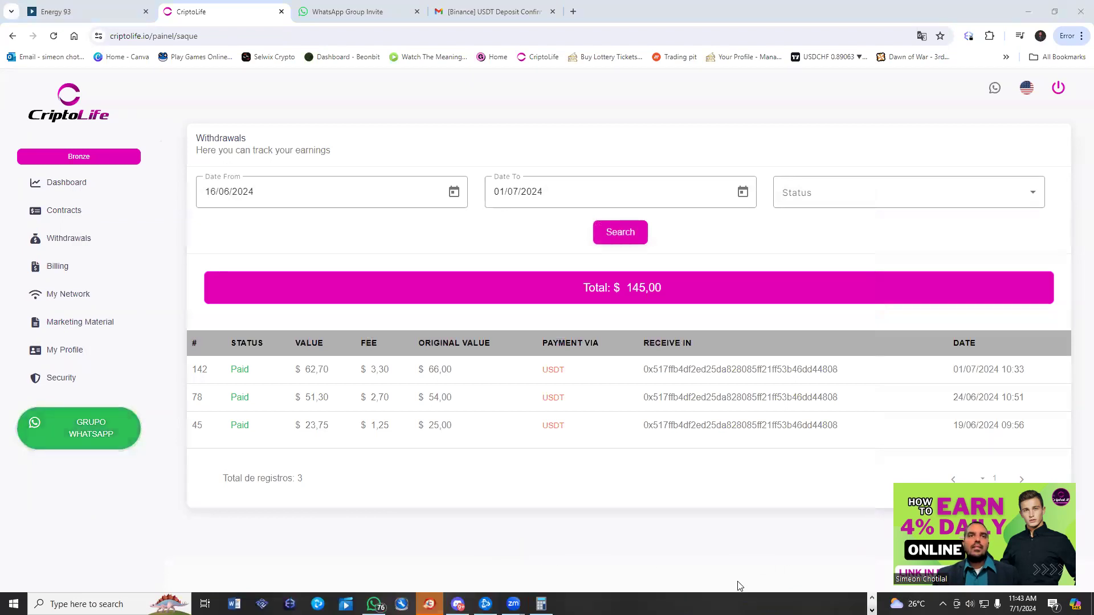
pyautogui.click(374, 604)
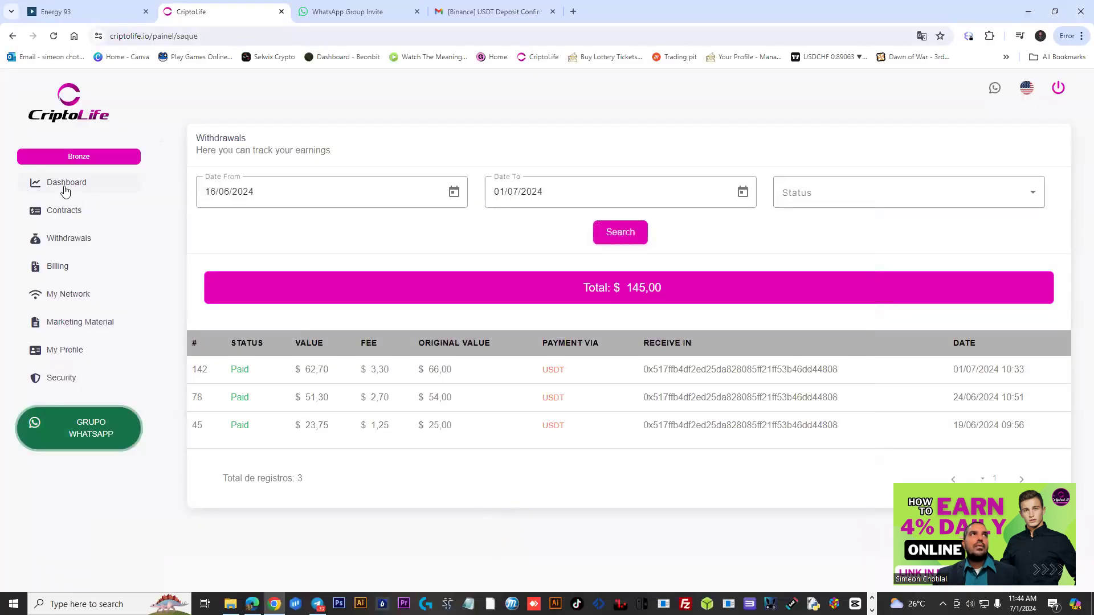
# Step: Open the Dashboard showing $510 in contracts, $147.41 earnings and 24% of the cap
pyautogui.click(67, 182)
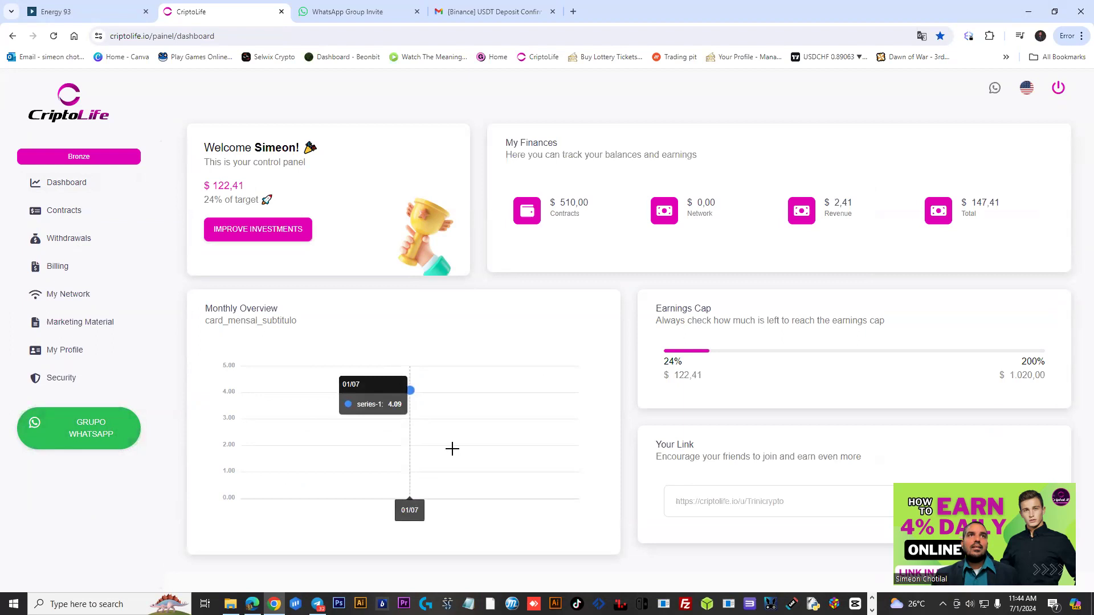
pyautogui.moveTo(283, 406)
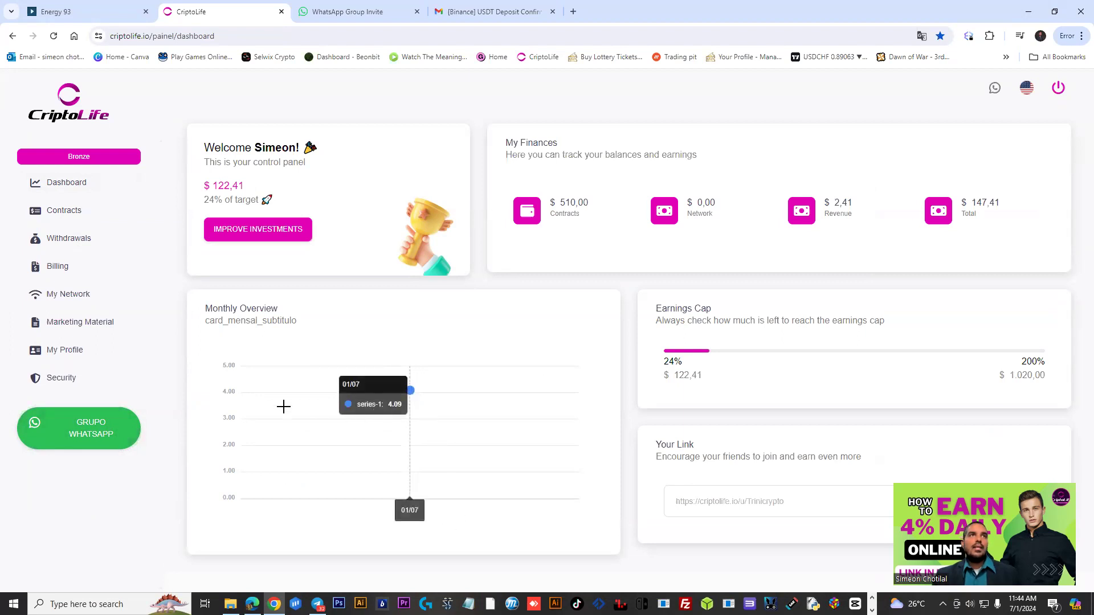
pyautogui.moveTo(442, 479)
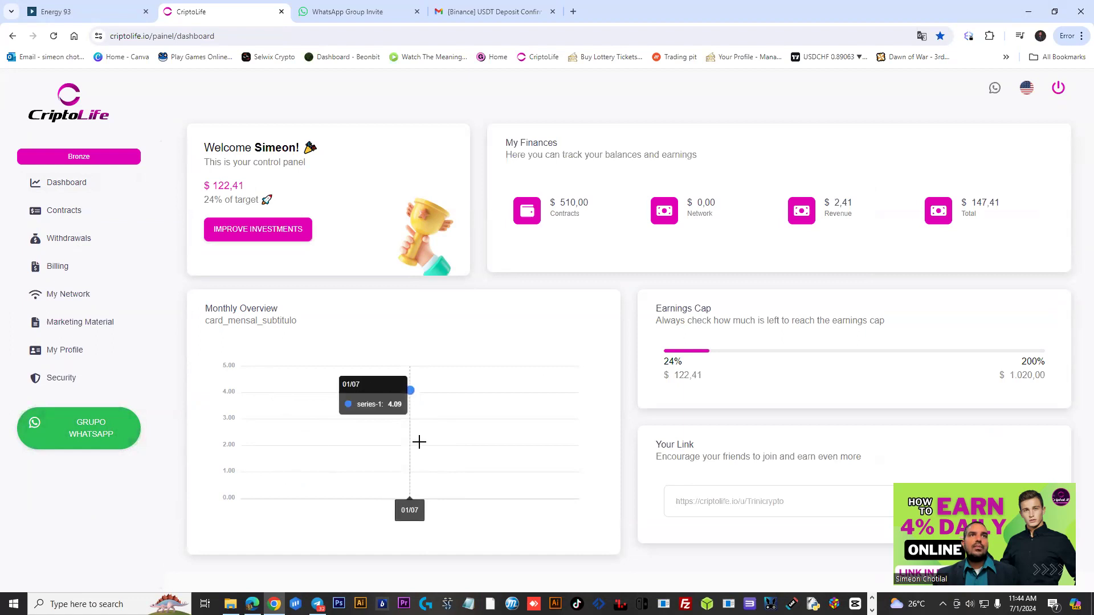
pyautogui.moveTo(407, 525)
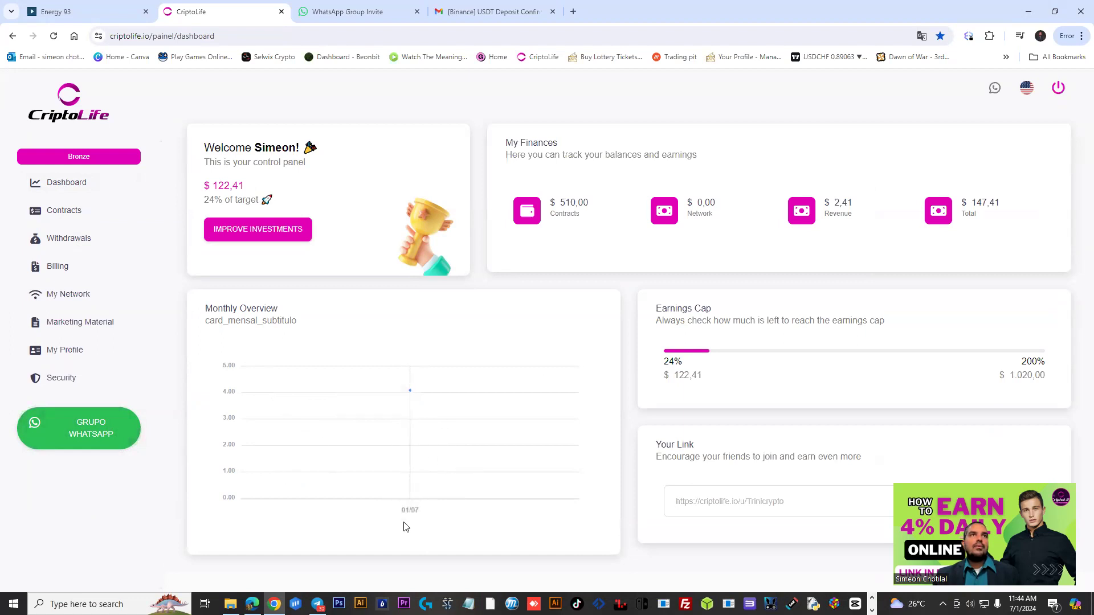
pyautogui.moveTo(512, 504)
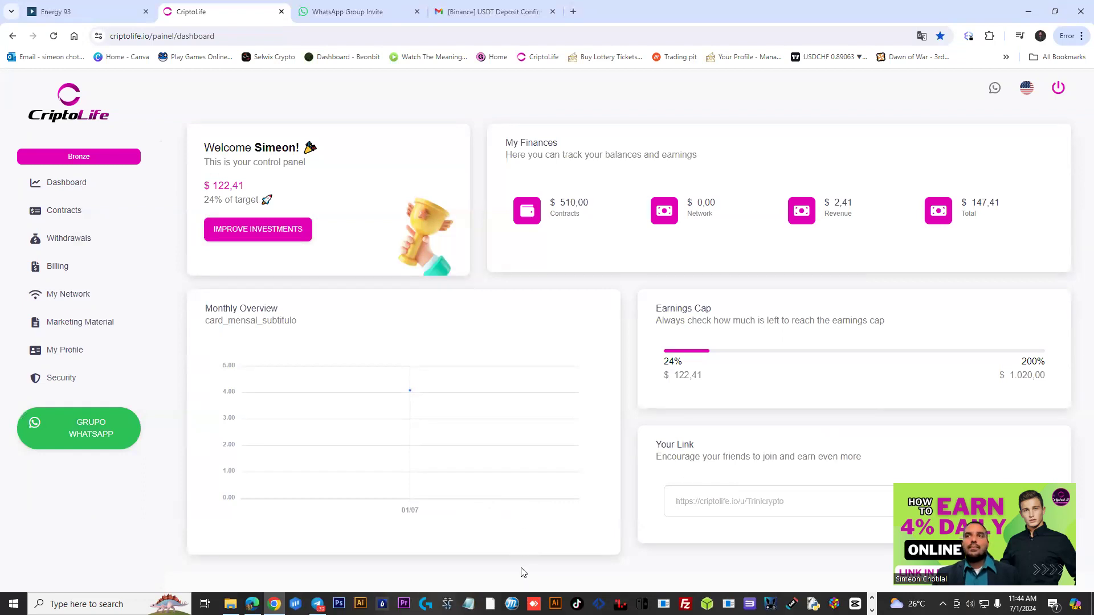
pyautogui.moveTo(524, 576)
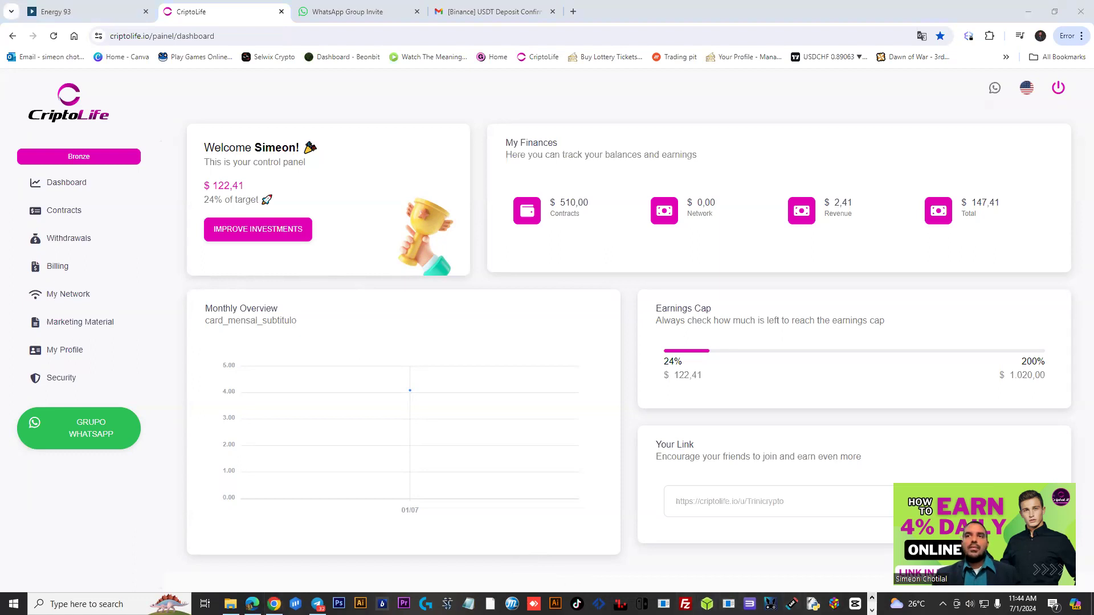
pyautogui.moveTo(579, 464)
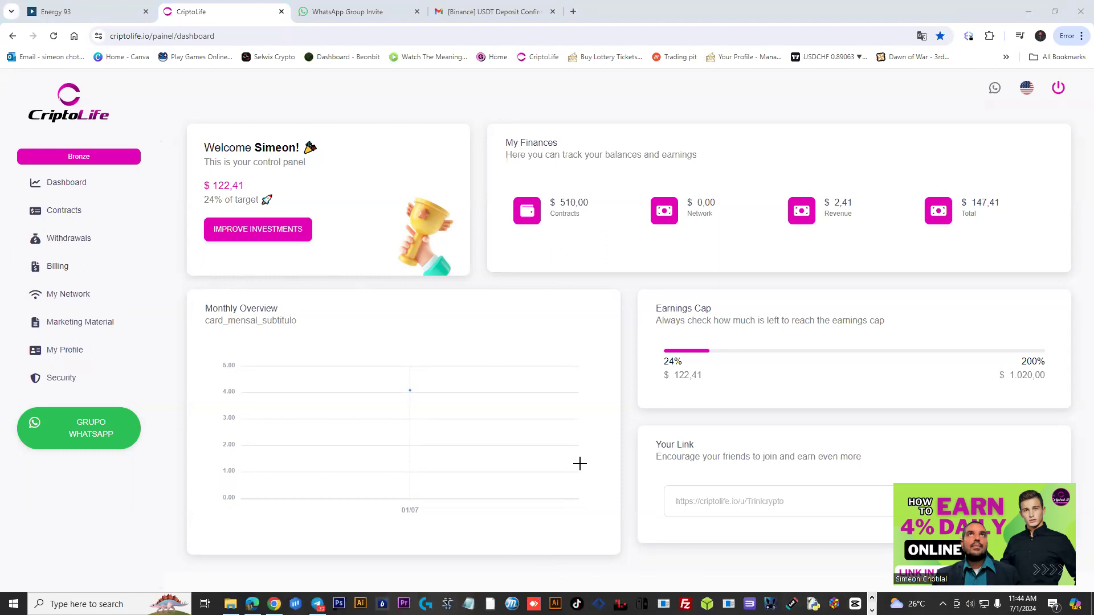
pyautogui.moveTo(916, 253)
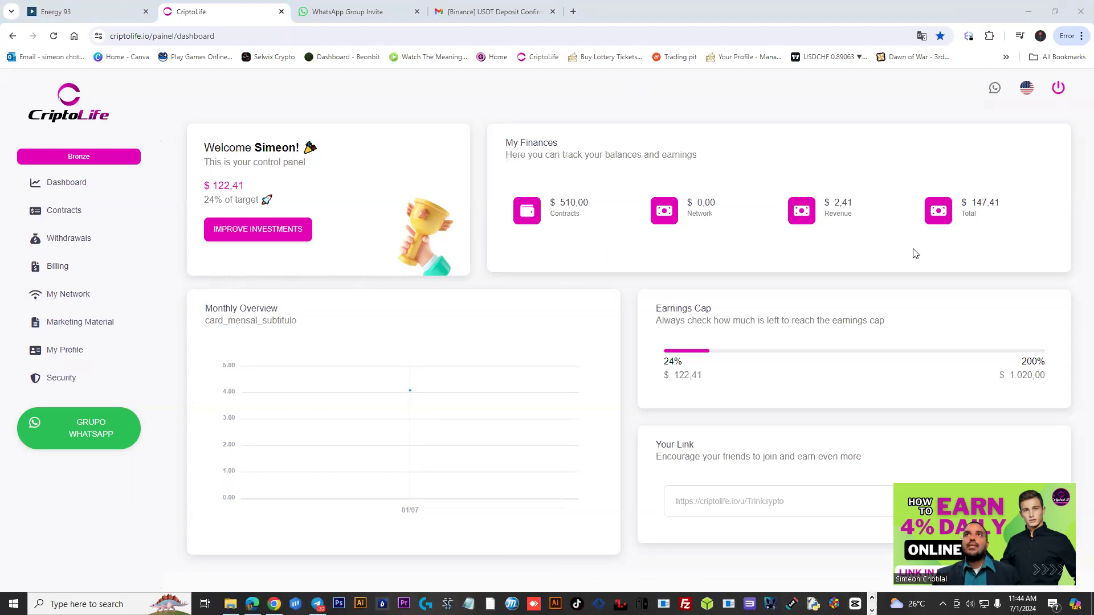